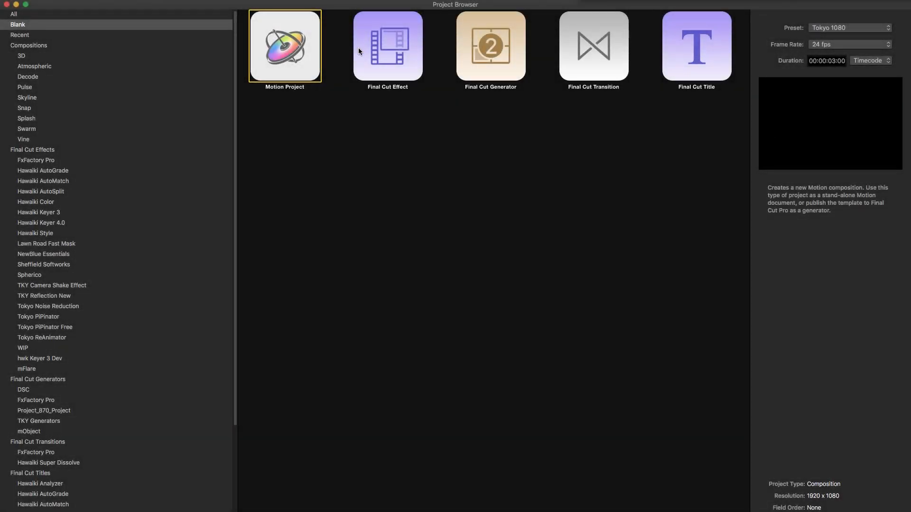
pyautogui.moveTo(712, 39)
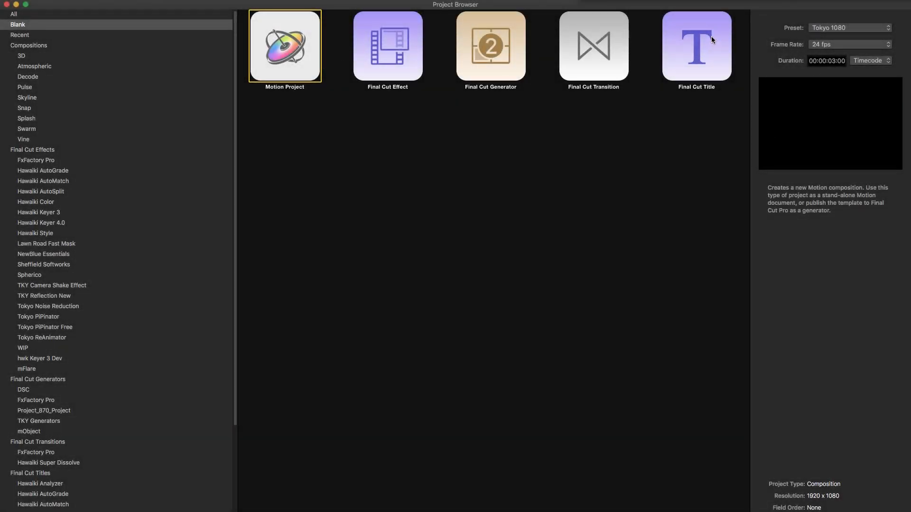
pyautogui.moveTo(691, 44)
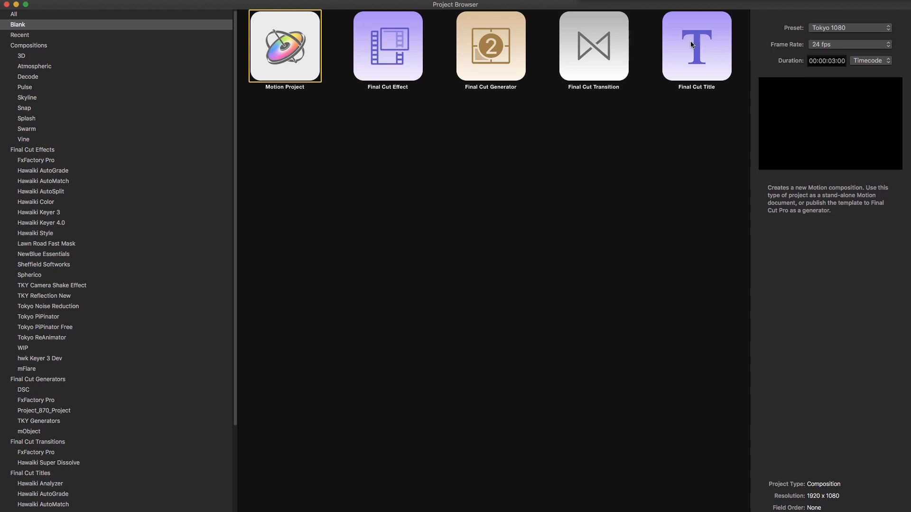
pyautogui.moveTo(296, 31)
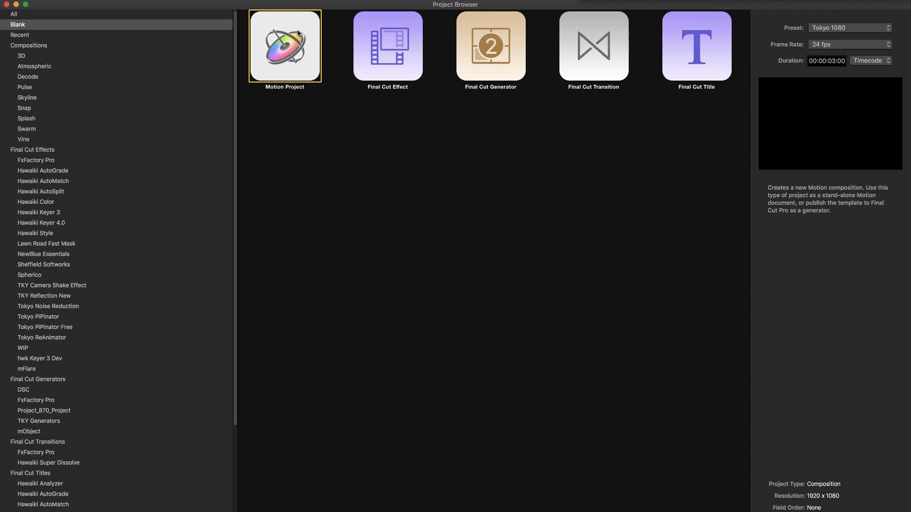
pyautogui.moveTo(274, 44)
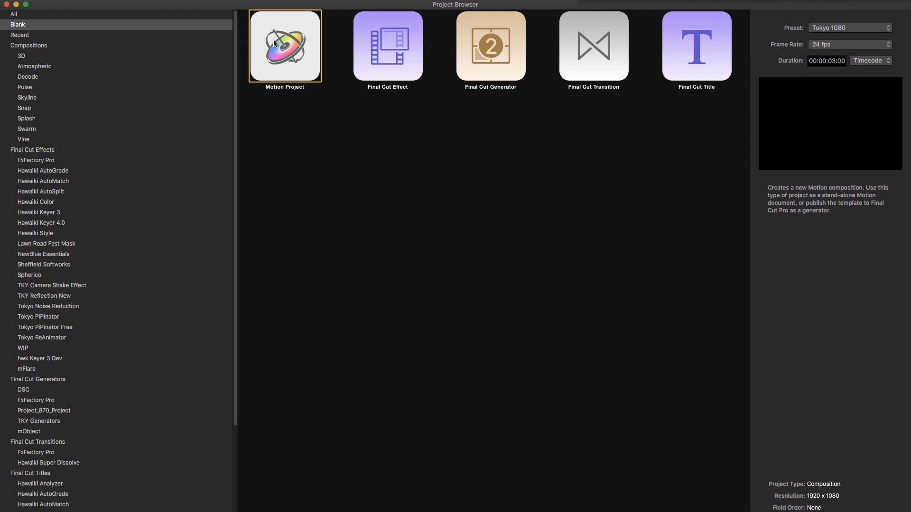
# - Create a new Final Cut Title project from the Project Browser
pyautogui.click(696, 46)
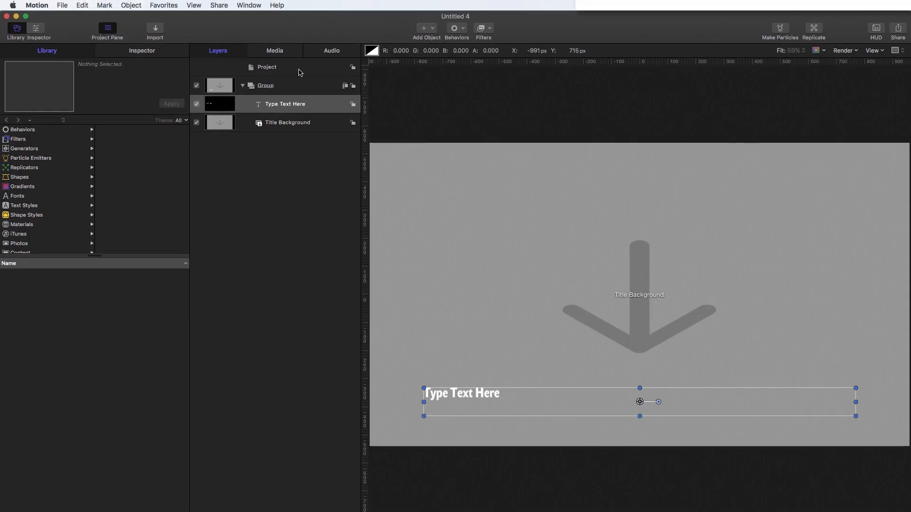
# - Move Title Background into new Group 1 and import the KeramaBeach.jpg photo
pyautogui.click(267, 67)
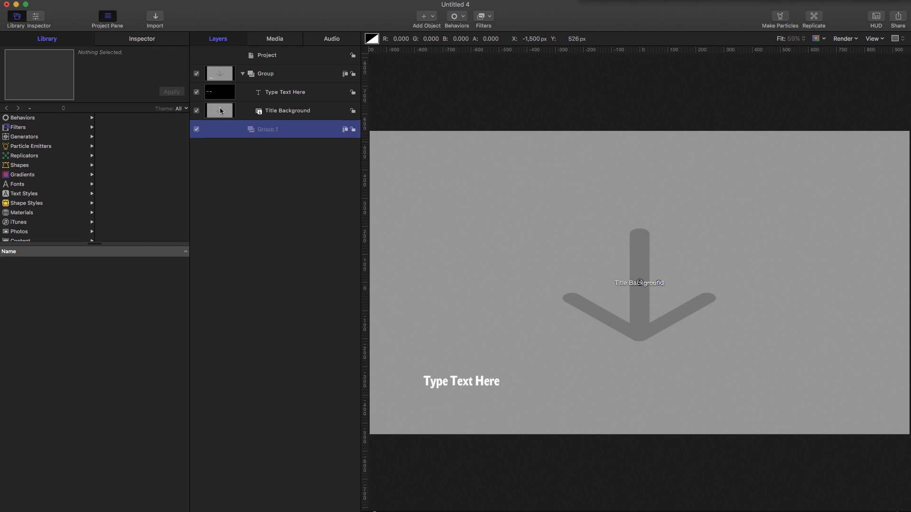
pyautogui.moveTo(219, 110); pyautogui.dragTo(254, 133)
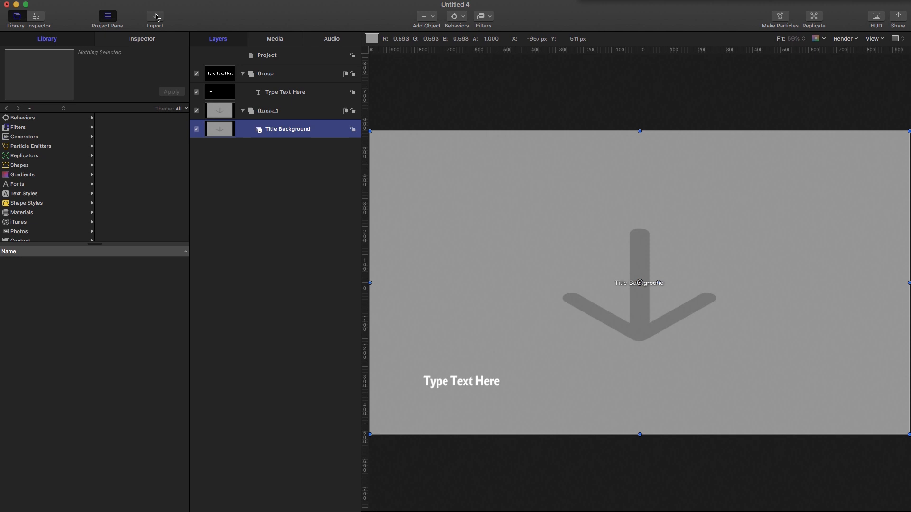
pyautogui.click(154, 17)
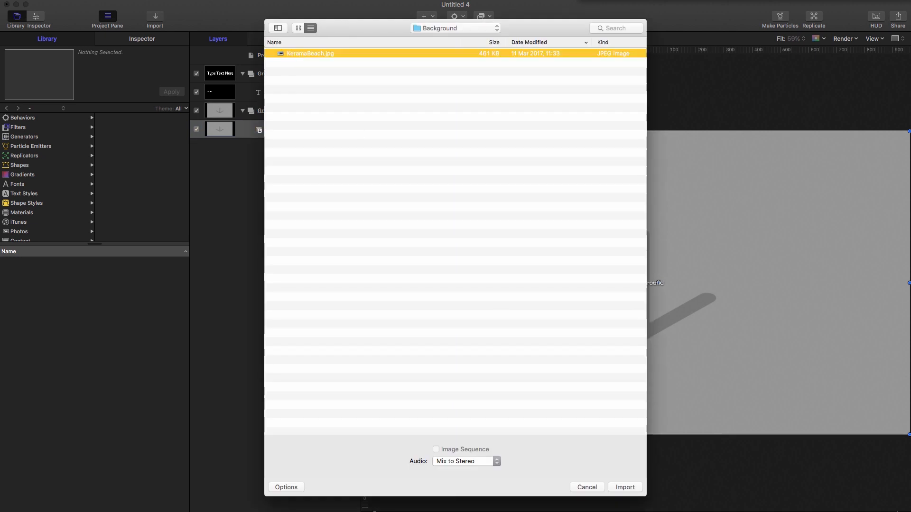
pyautogui.click(624, 487)
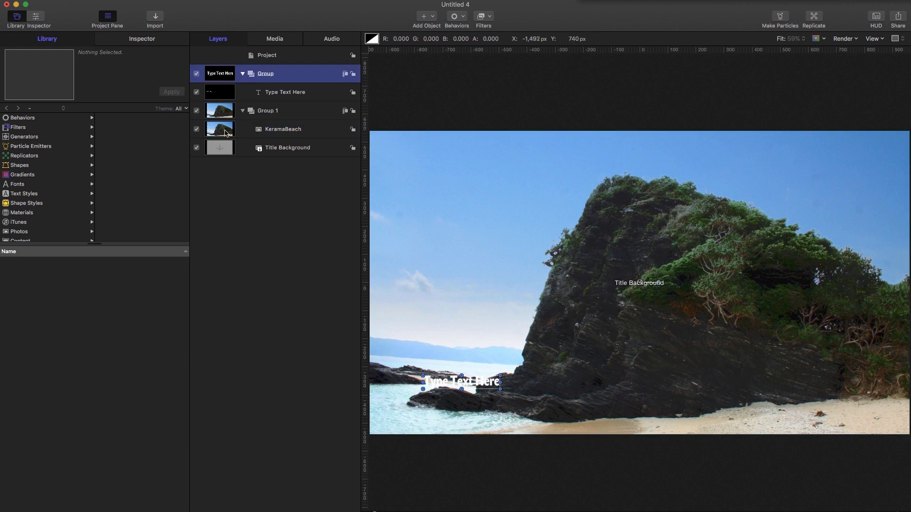
pyautogui.click(422, 15)
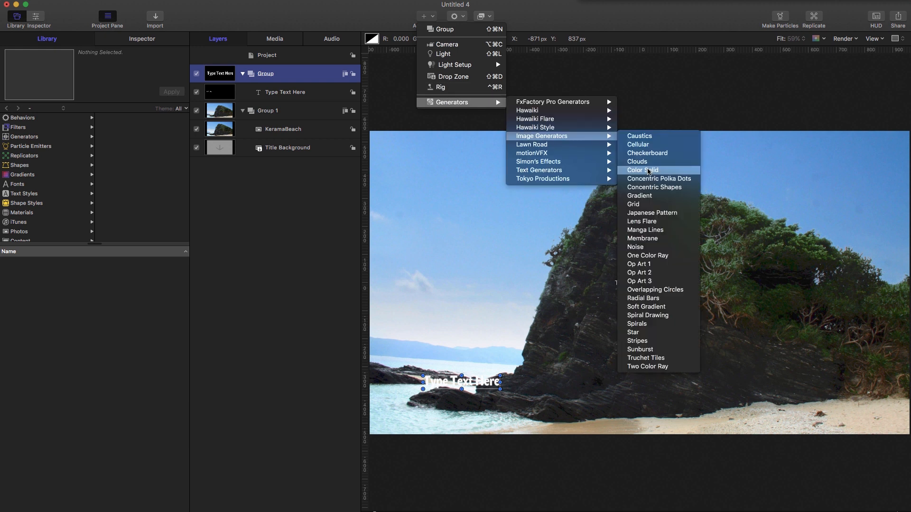
# - Add a white Color Solid with a centred 500-pixel rectangle mask named Mask
pyautogui.click(643, 170)
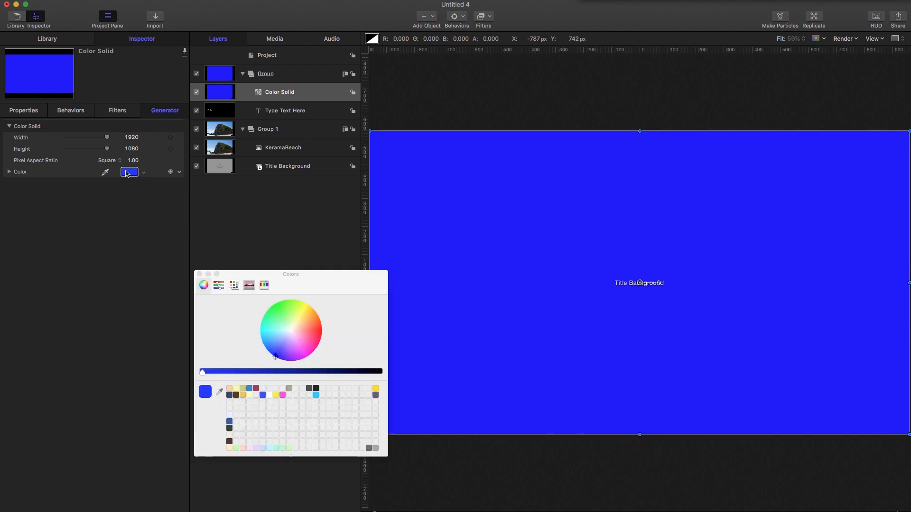
pyautogui.click(291, 330)
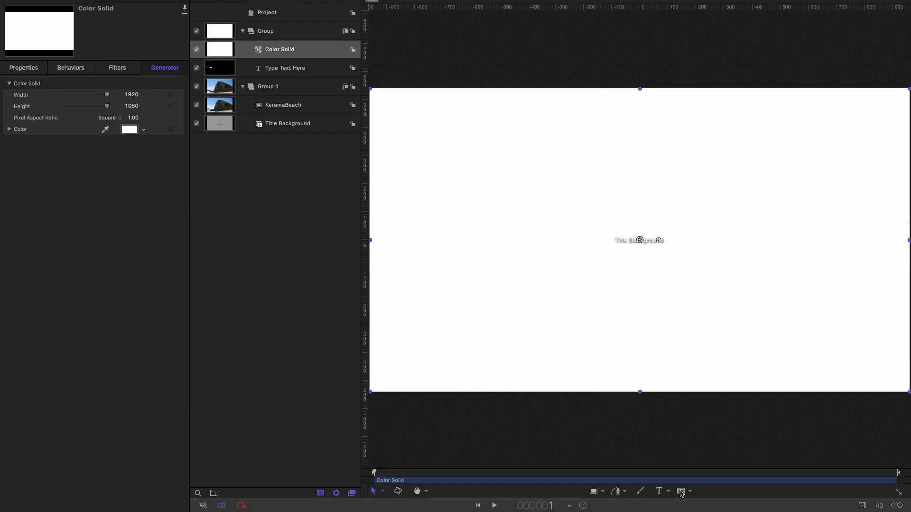
pyautogui.click(681, 491)
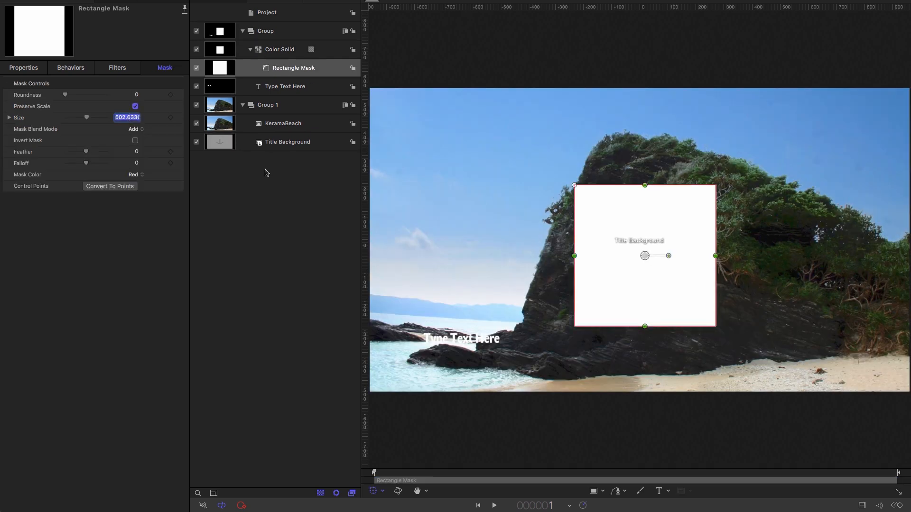
pyautogui.write('500')
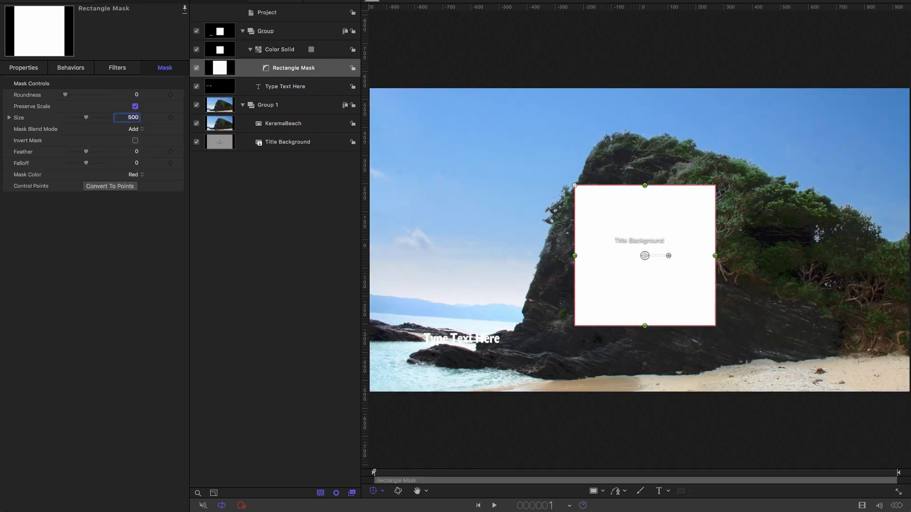
pyautogui.click(23, 68)
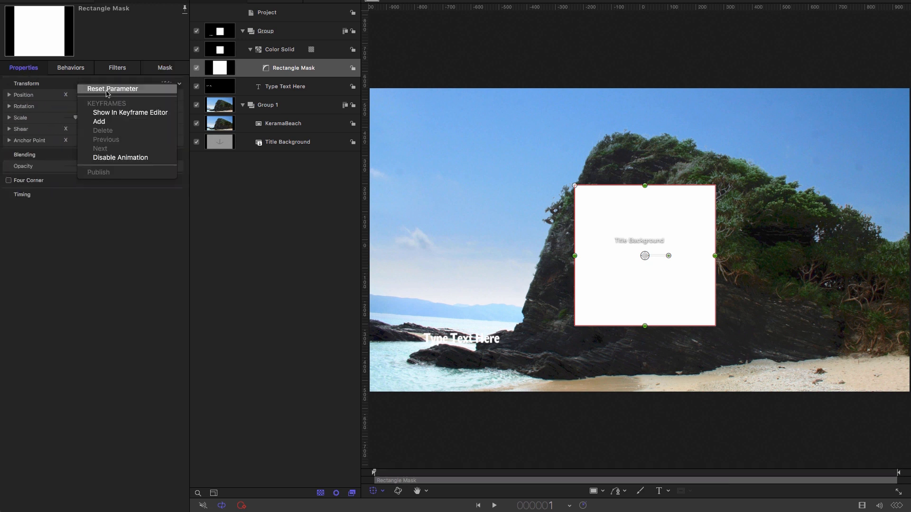
pyautogui.click(111, 89)
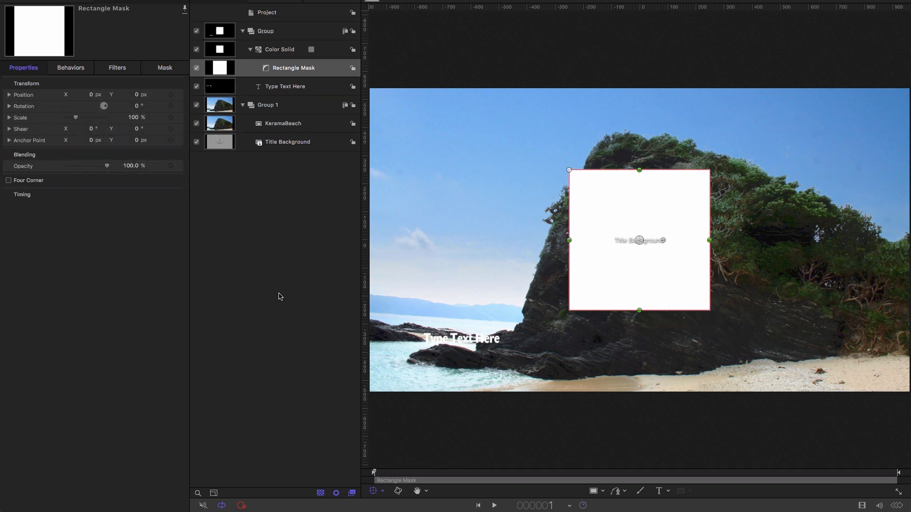
pyautogui.doubleClick(293, 67)
pyautogui.write('Mask')
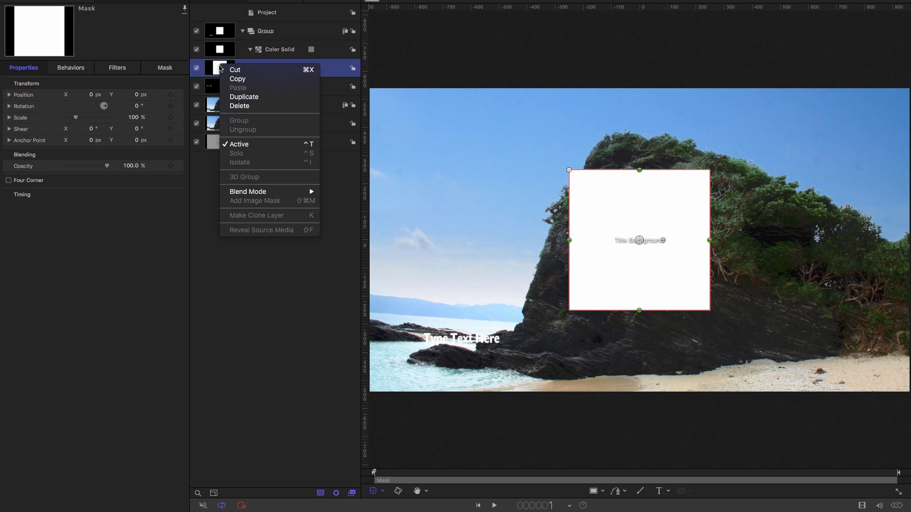
# - Duplicate Mask as Animated Mask, keyframing Position X from -510 (frame 1) to 510 (frame 72)
pyautogui.click(243, 97)
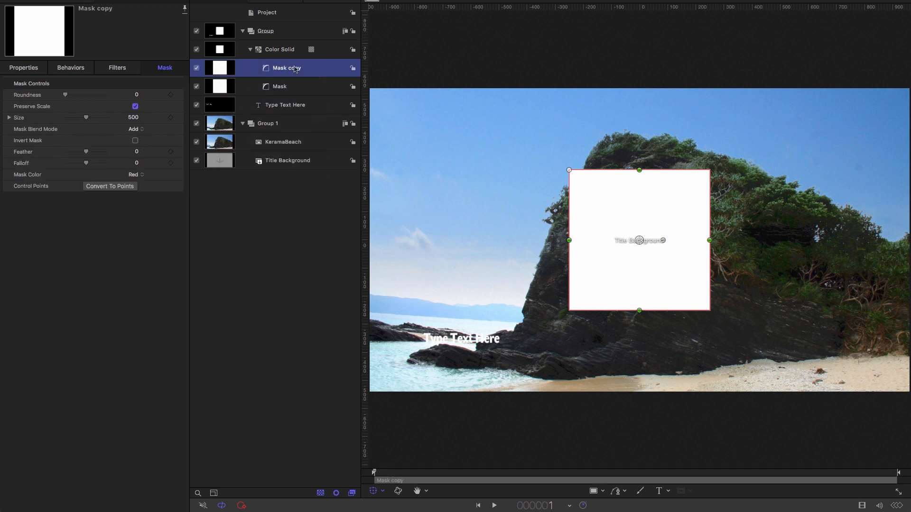
pyautogui.write('Animated Mask')
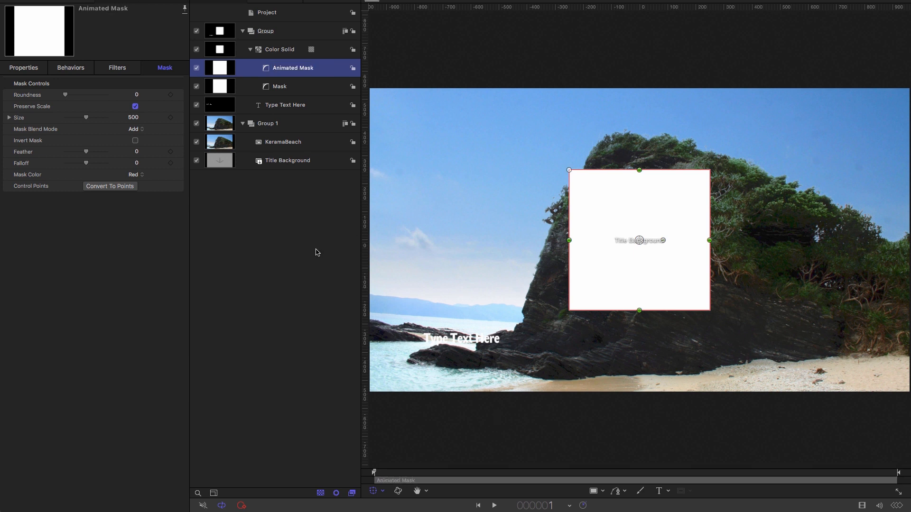
pyautogui.click(23, 67)
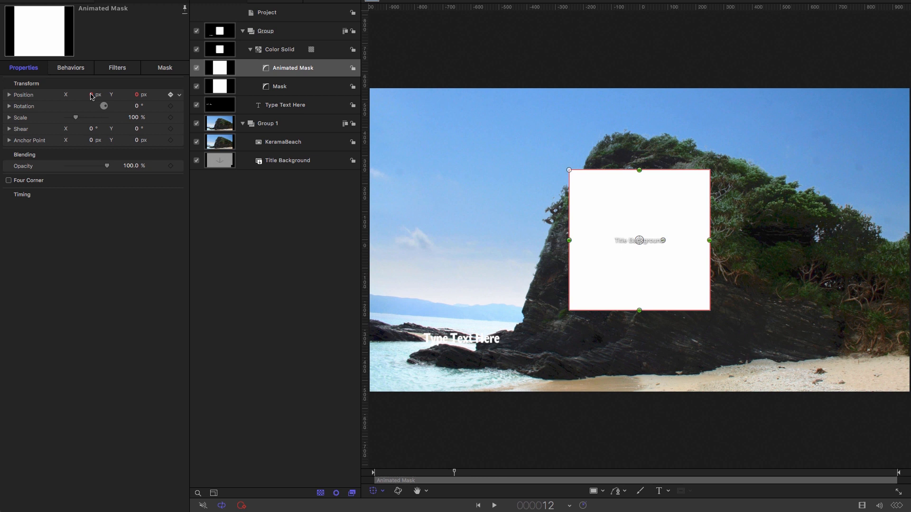
pyautogui.click(91, 94)
pyautogui.write('-510')
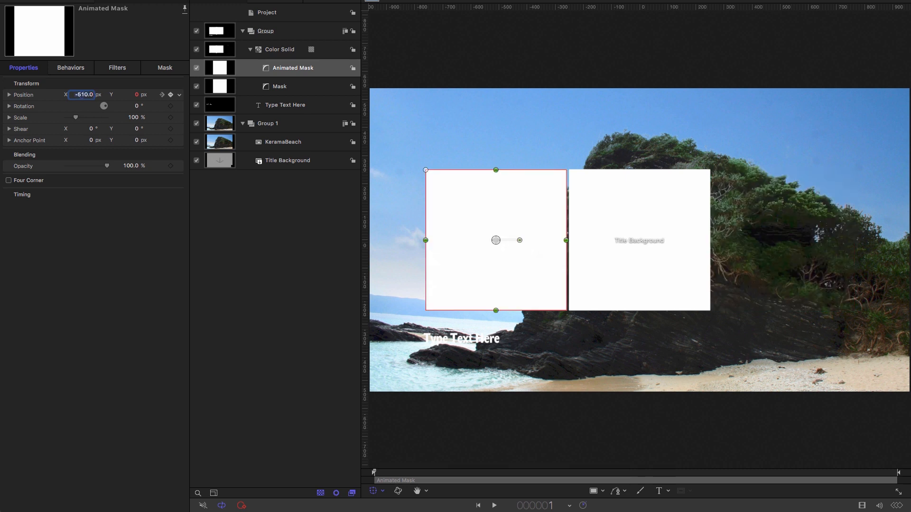
pyautogui.click(535, 506)
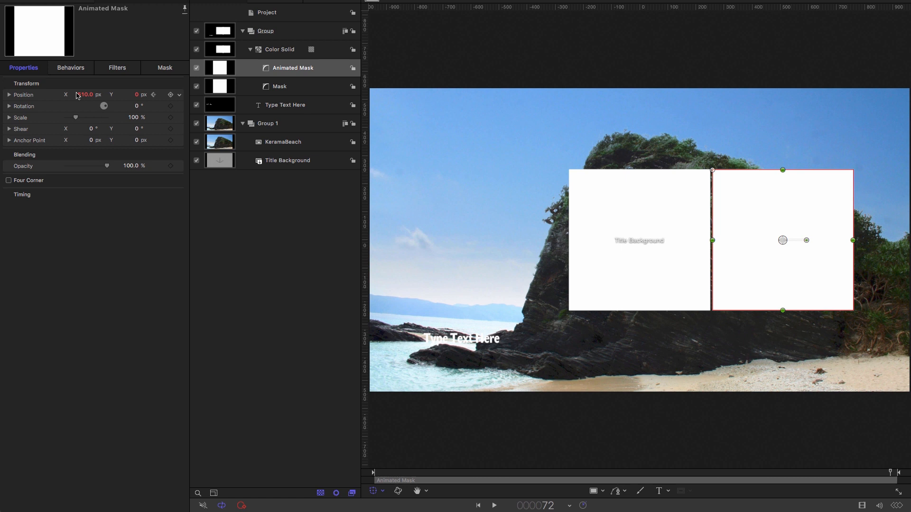
pyautogui.click(85, 95)
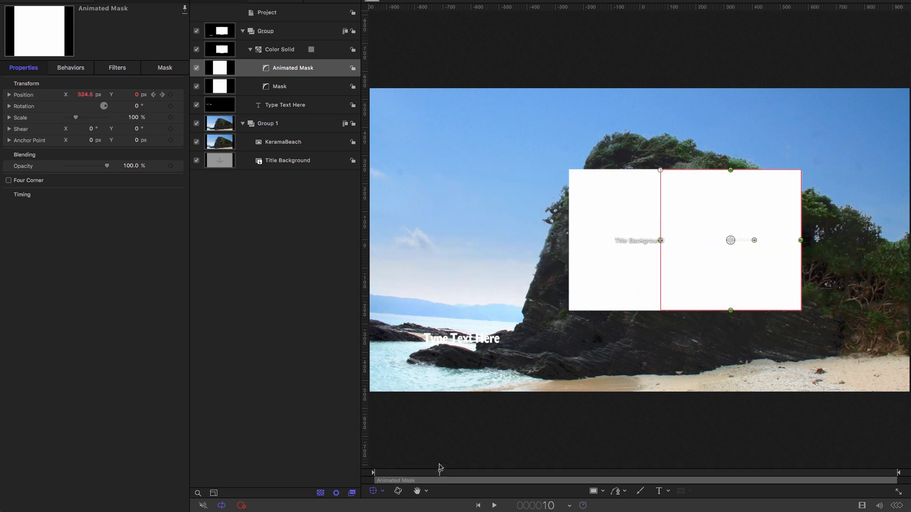
pyautogui.click(165, 67)
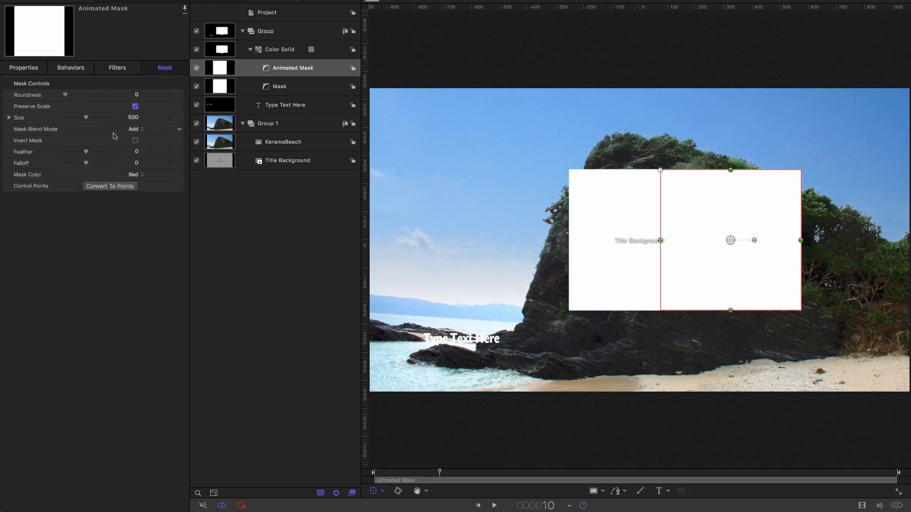
# - Set Animated Mask's blend mode to Intersect and rename the solid's group to Box
pyautogui.click(135, 129)
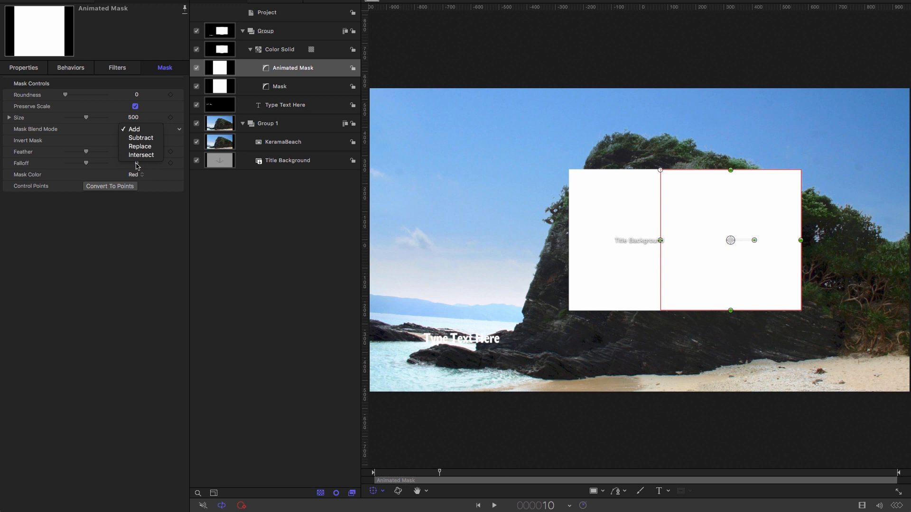
pyautogui.click(142, 155)
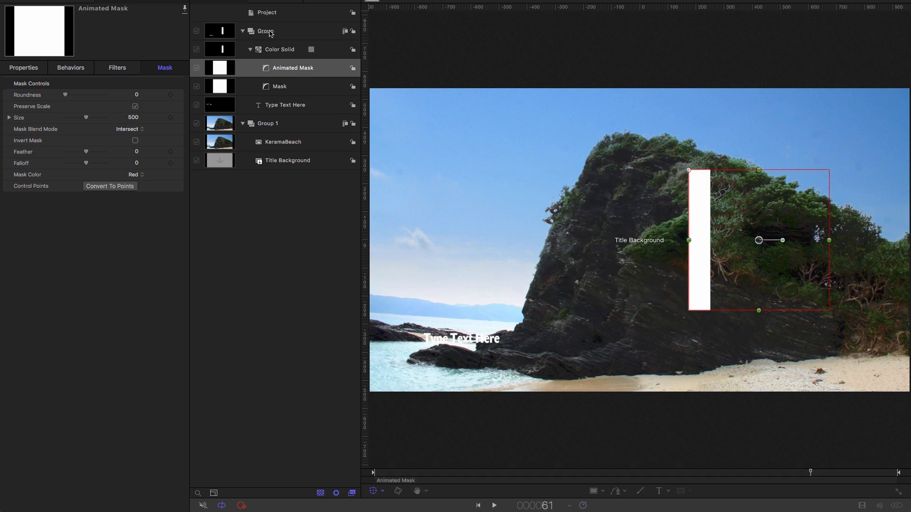
pyautogui.doubleClick(266, 31)
pyautogui.write('Box')
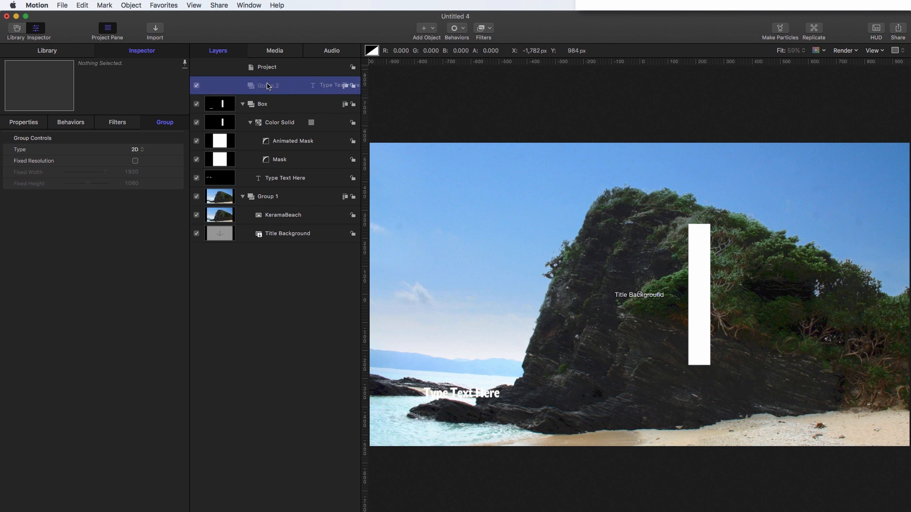
# - Rename the text group Text and retype the title as TOKYO, PRODUCTIONS, MOTION, TUTORIALS
pyautogui.doubleClick(266, 86)
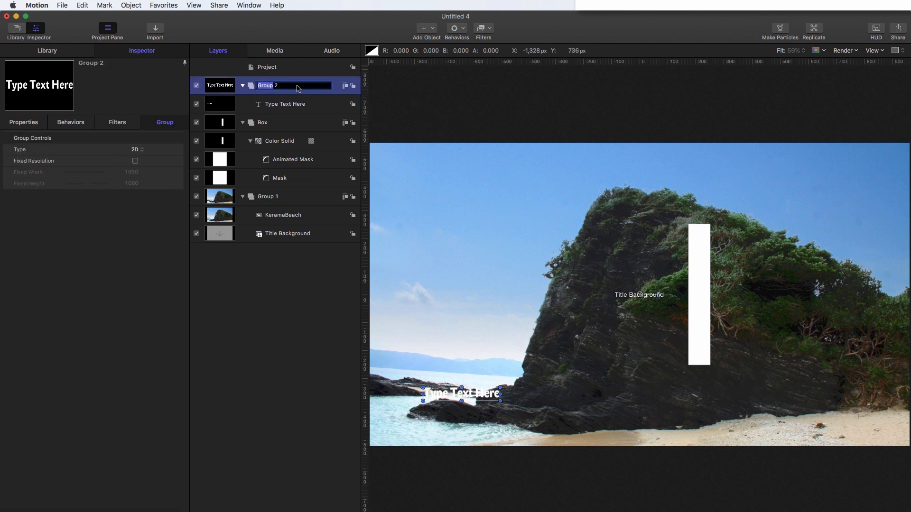
pyautogui.write('Text')
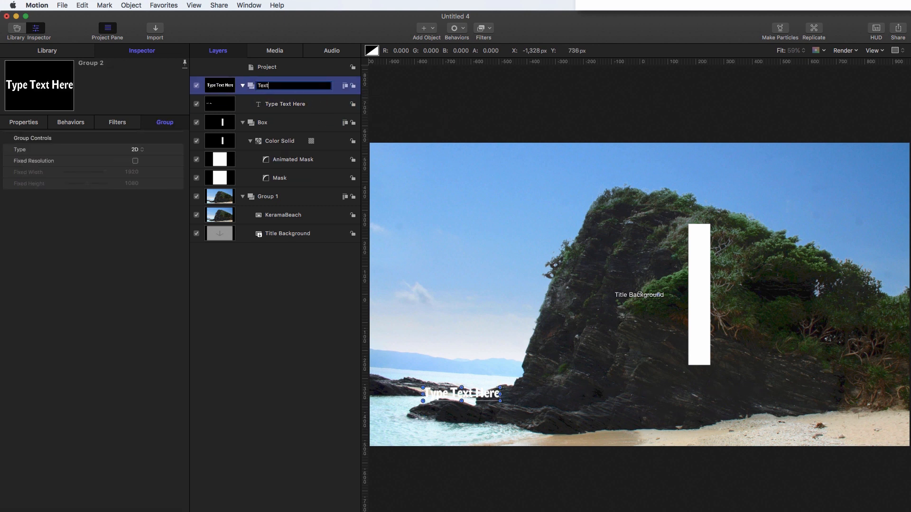
pyautogui.click(285, 103)
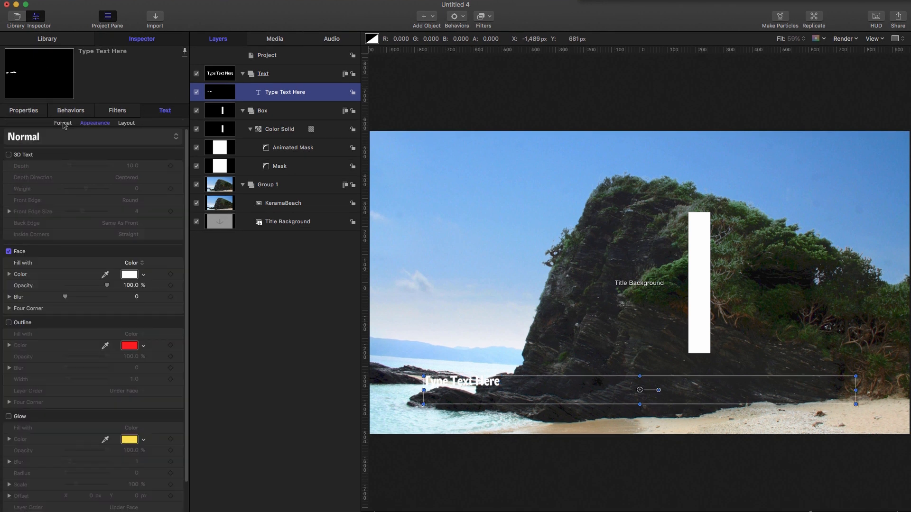
pyautogui.click(62, 123)
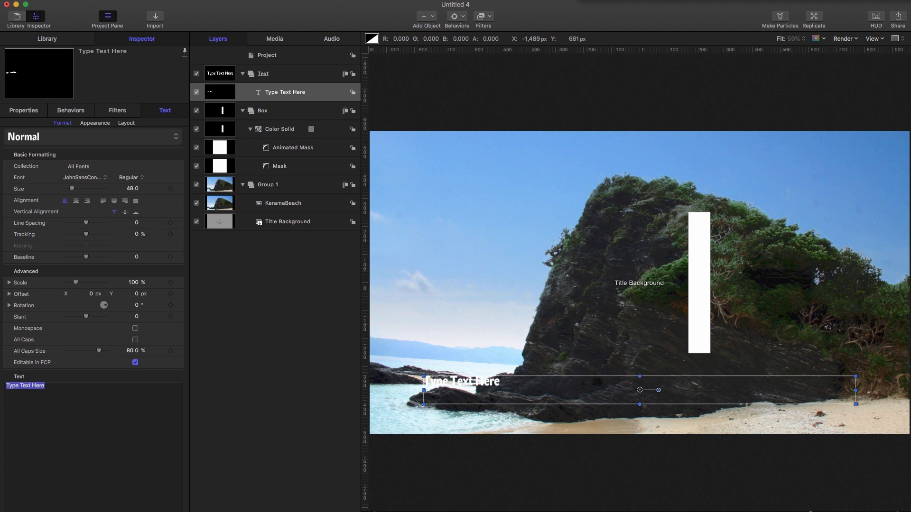
pyautogui.write('TOKYO')
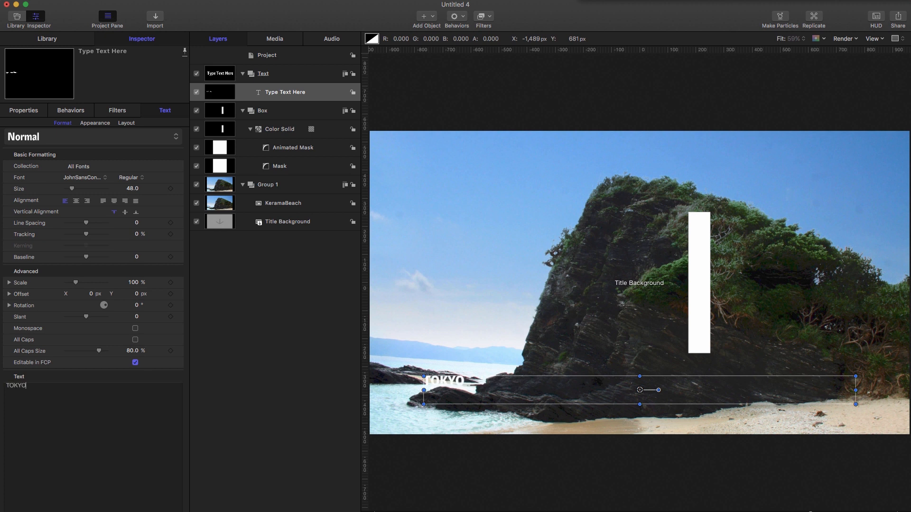
pyautogui.write('PRODUCTIONS')
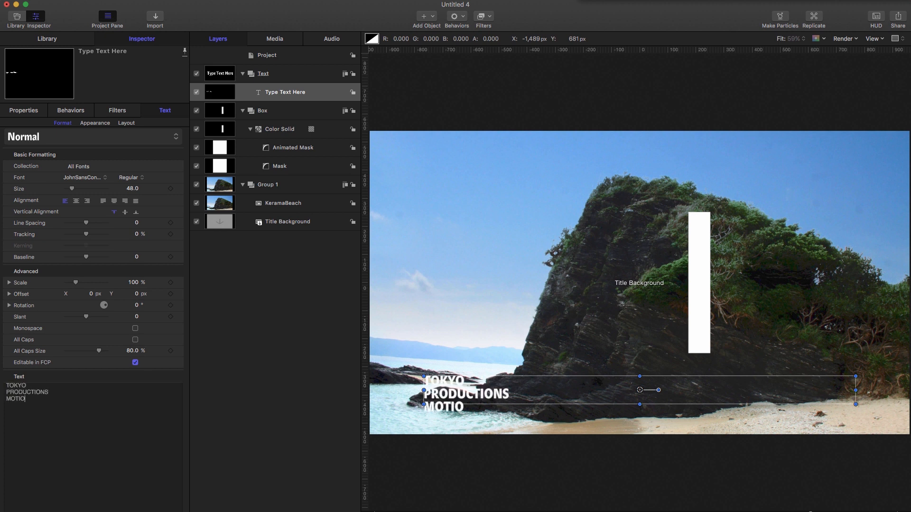
pyautogui.write('N')
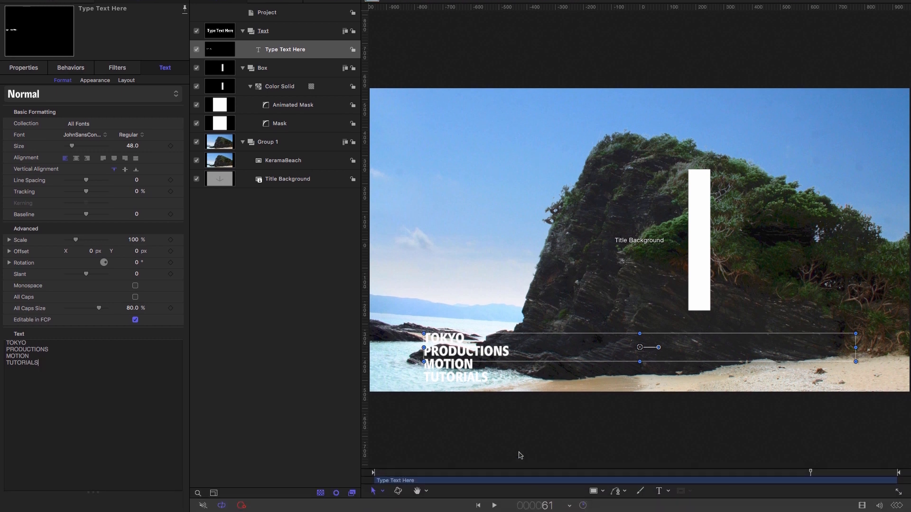
# - Draw an outline-only 500-pixel rectangle with a yellow brush and name it Guide
pyautogui.click(593, 491)
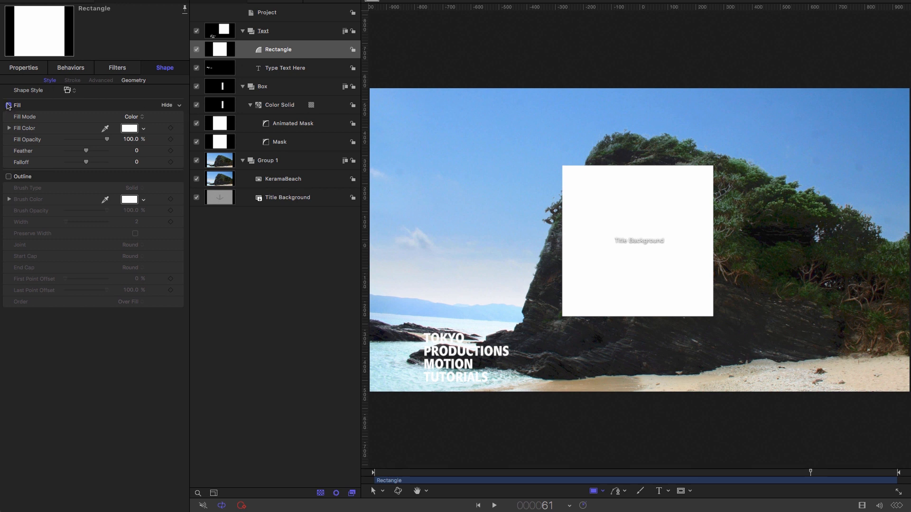
pyautogui.click(8, 177)
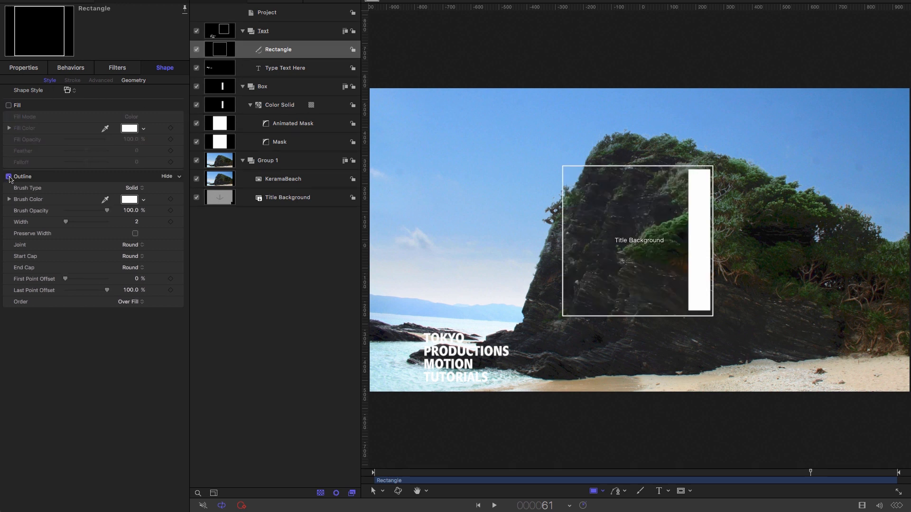
pyautogui.click(133, 80)
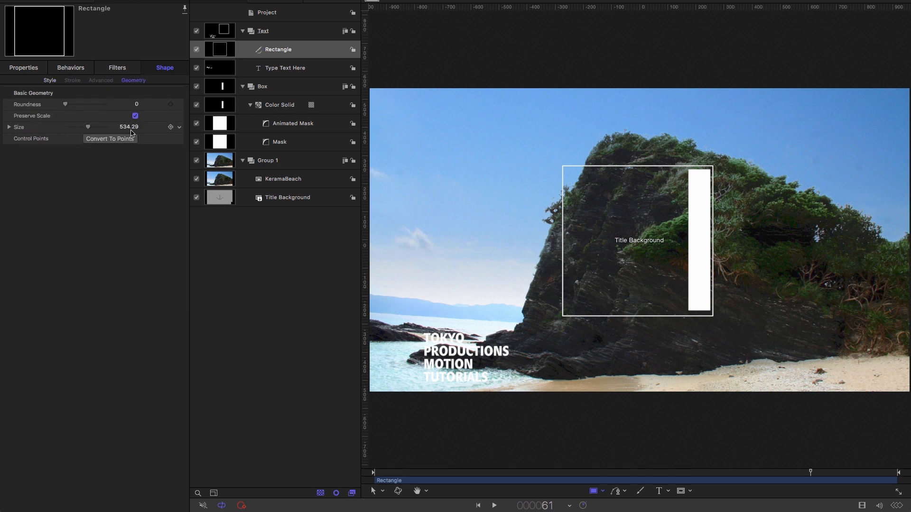
pyautogui.write('500')
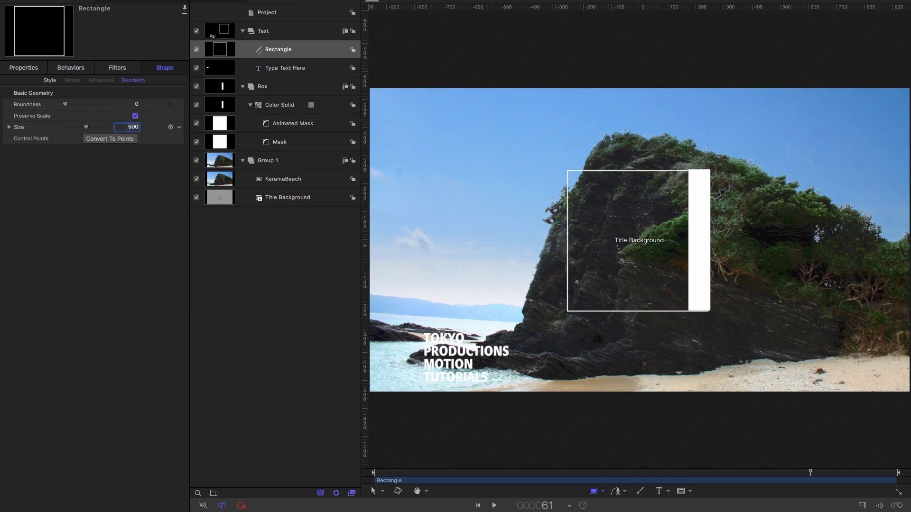
pyautogui.click(23, 68)
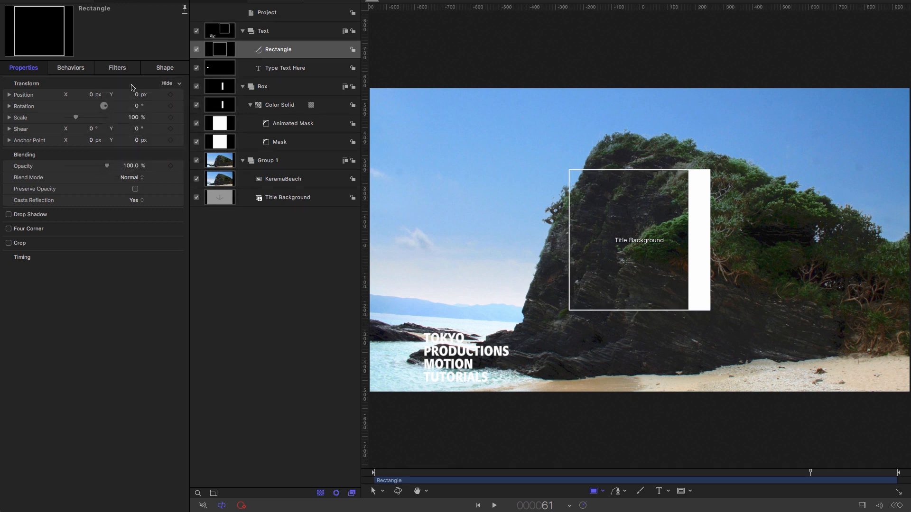
pyautogui.click(164, 67)
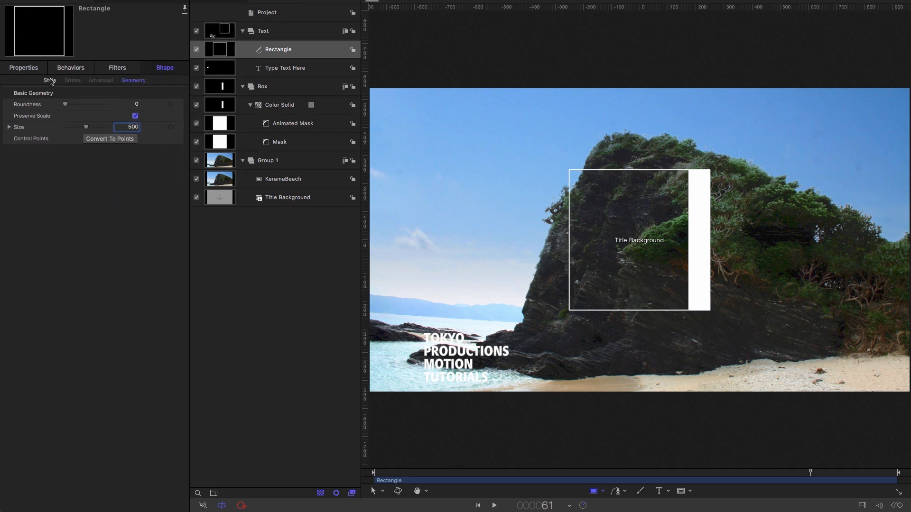
pyautogui.click(49, 80)
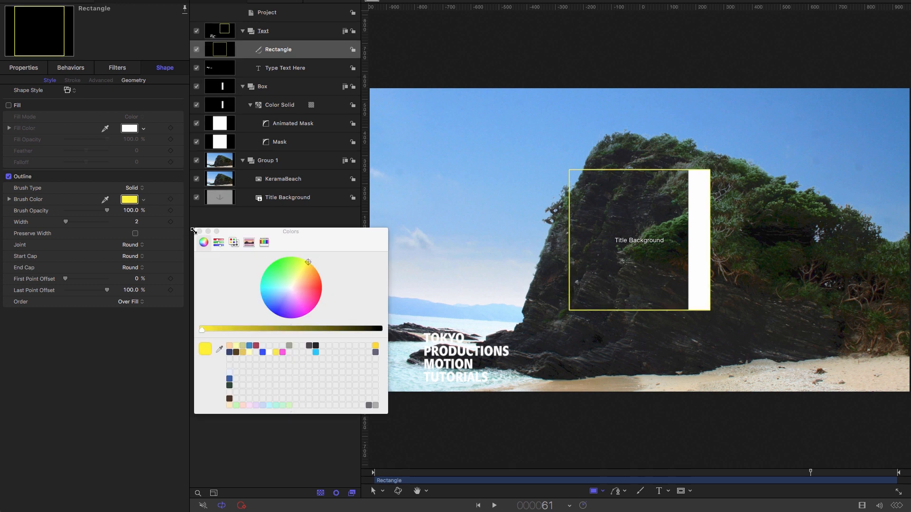
pyautogui.doubleClick(277, 49)
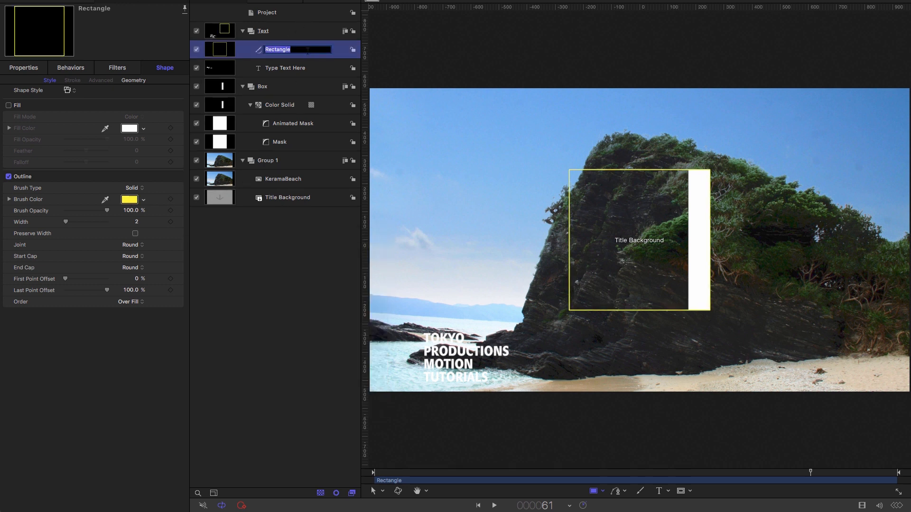
pyautogui.write('Guide')
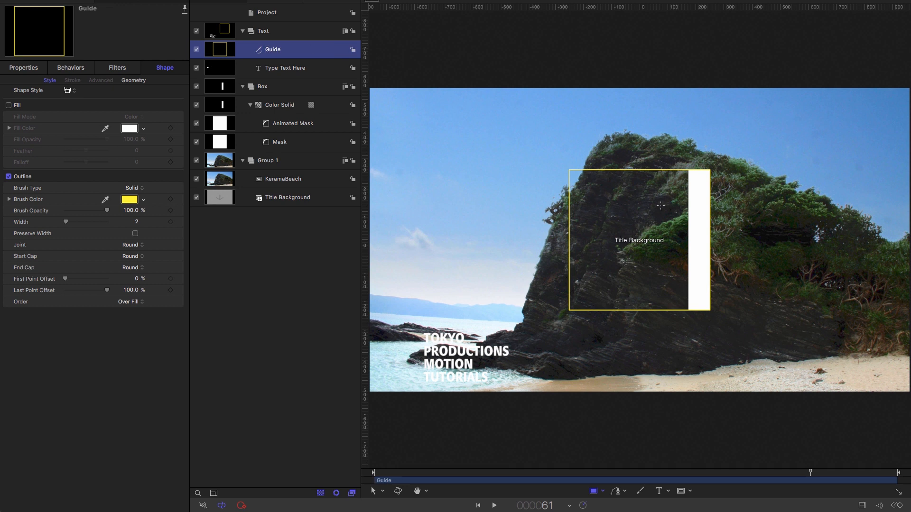
pyautogui.click(285, 67)
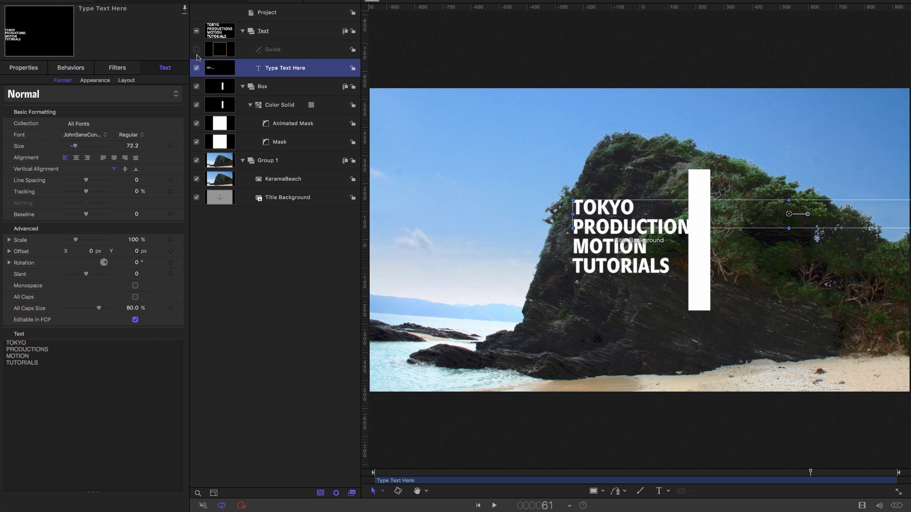
pyautogui.moveTo(220, 86)
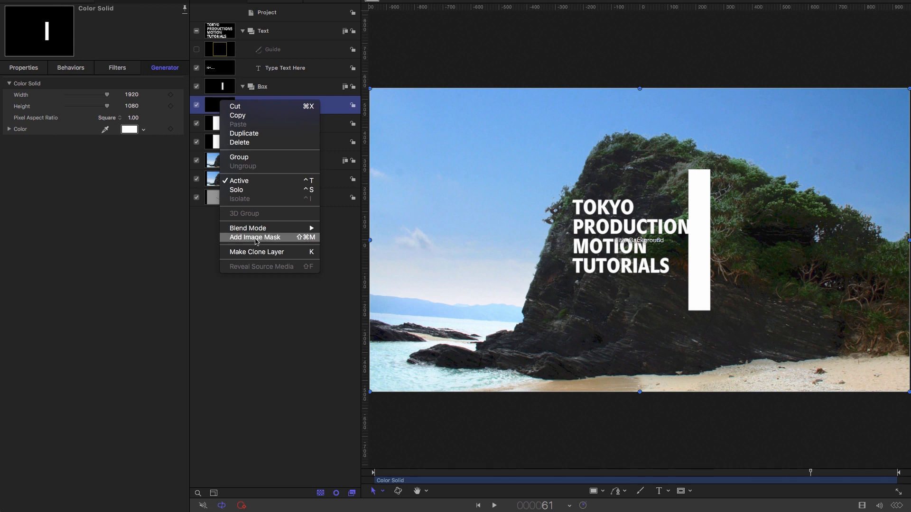
# - Add an image mask to the Color Solid sourced from the Type Text Here layer
pyautogui.click(253, 237)
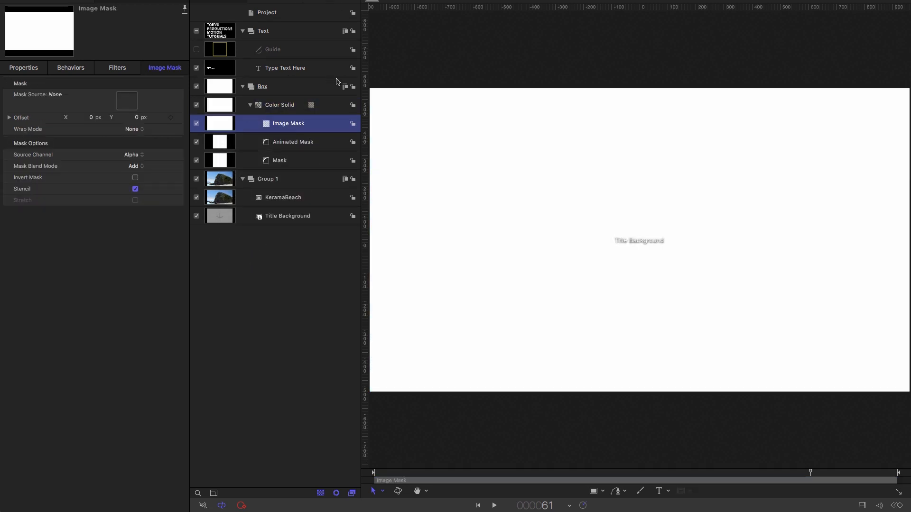
pyautogui.moveTo(302, 140)
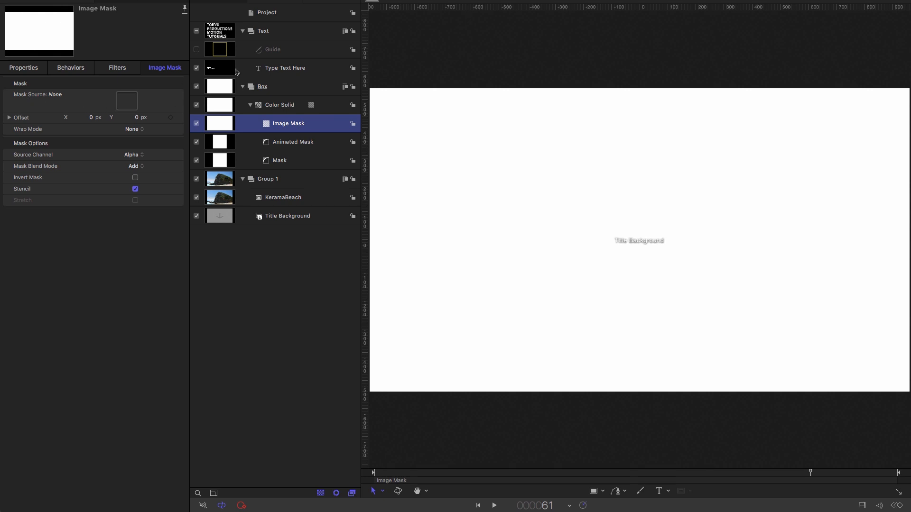
pyautogui.moveTo(222, 70)
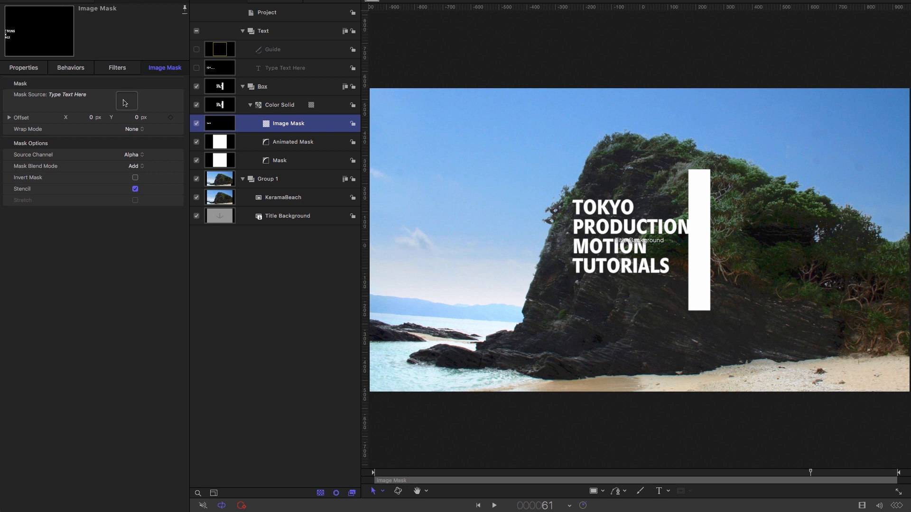
pyautogui.moveTo(137, 169)
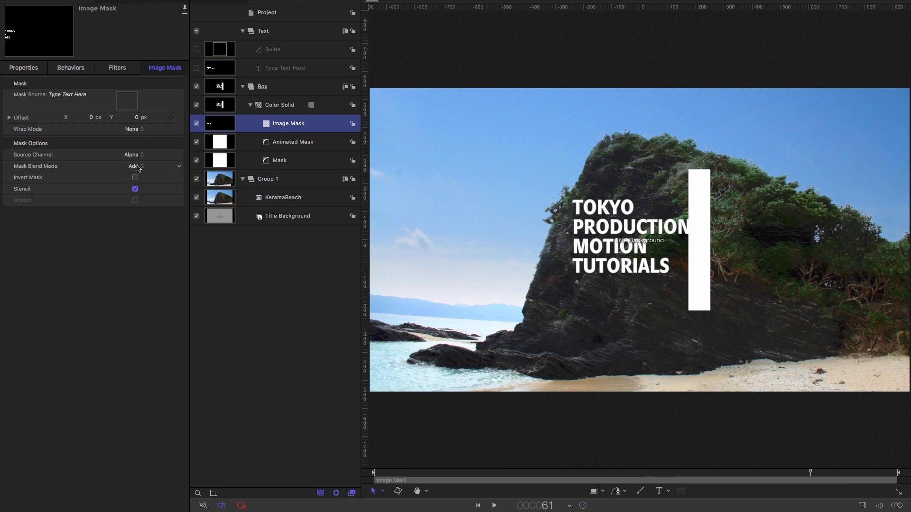
pyautogui.click(134, 165)
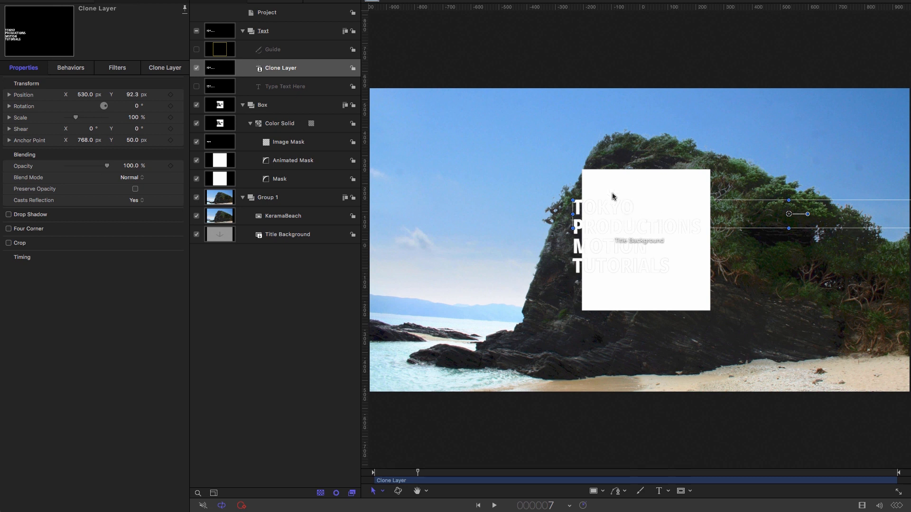
pyautogui.moveTo(602, 218)
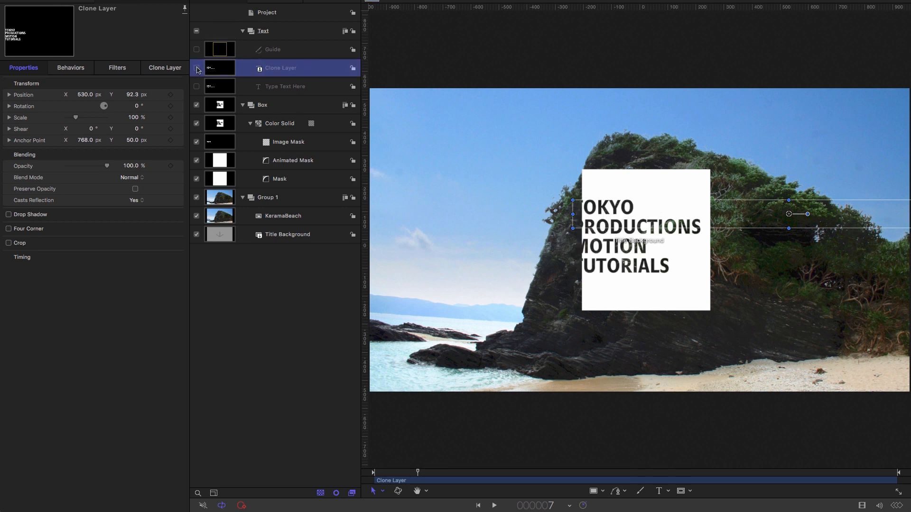
# - Give the text clone an image mask sourced from Animated Mask, with Invert Mask on
pyautogui.click(197, 68)
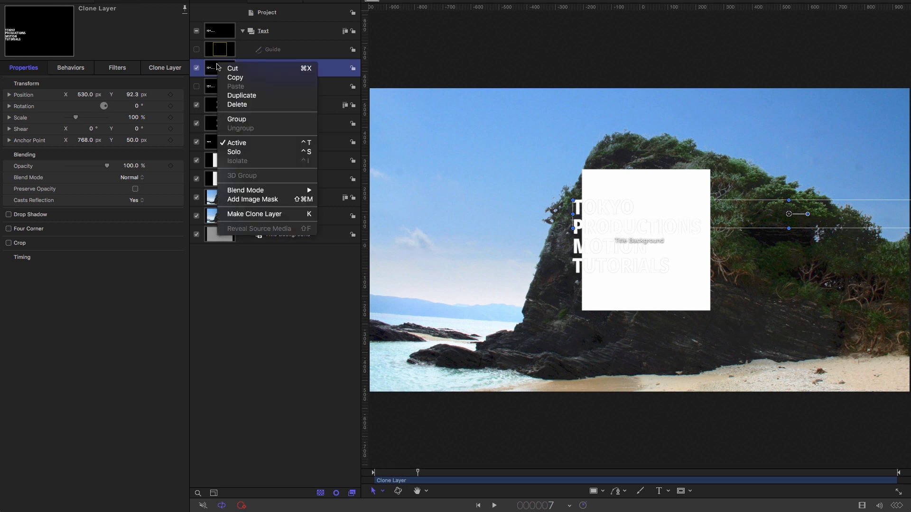
pyautogui.click(251, 200)
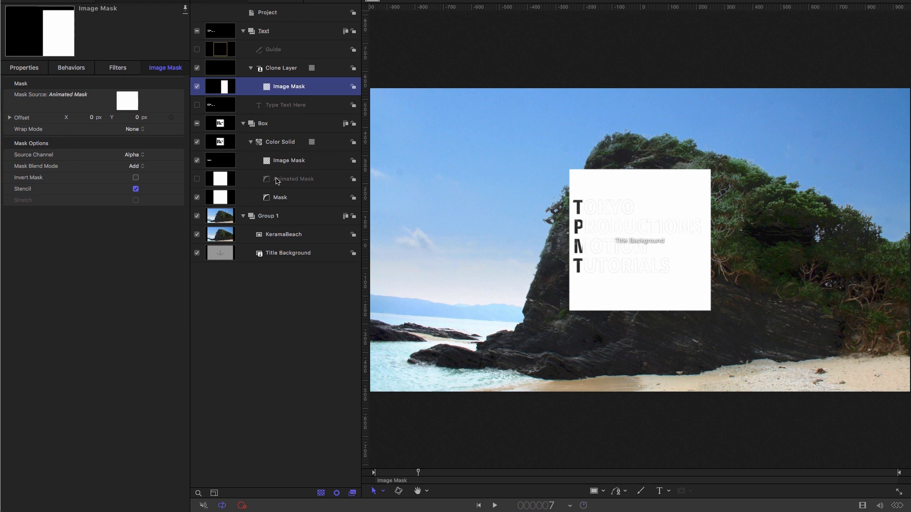
pyautogui.moveTo(299, 184)
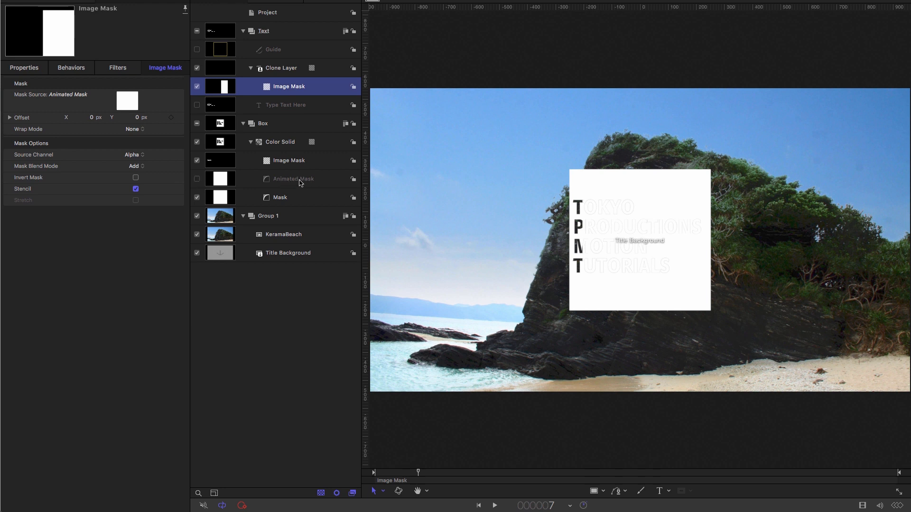
pyautogui.moveTo(178, 86)
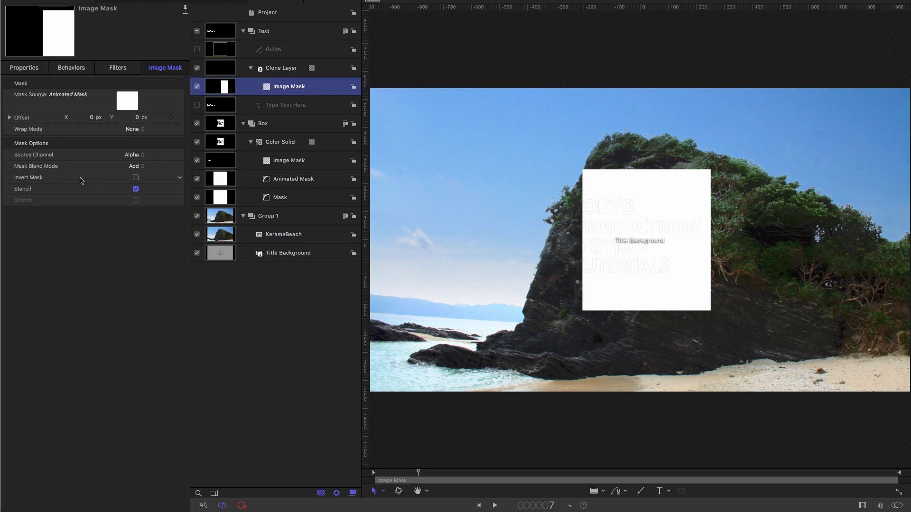
pyautogui.click(135, 177)
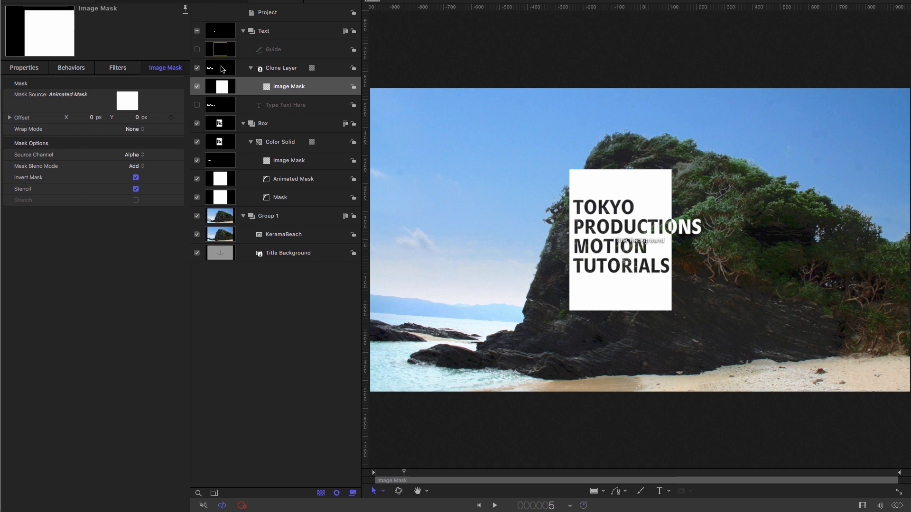
# - Link Clone Layer's Blending.Opacity to Animated Mask's Position.X with a Link behavior
pyautogui.click(280, 68)
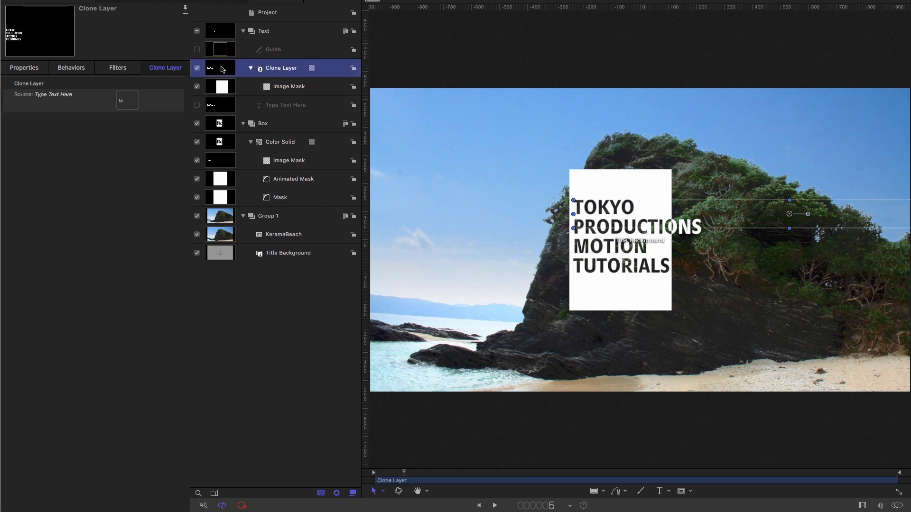
pyautogui.click(24, 68)
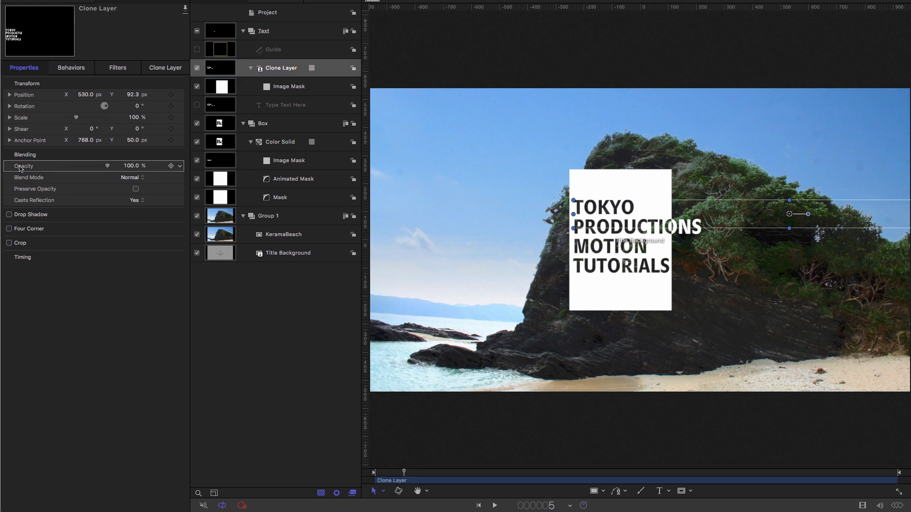
pyautogui.rightClick(23, 166)
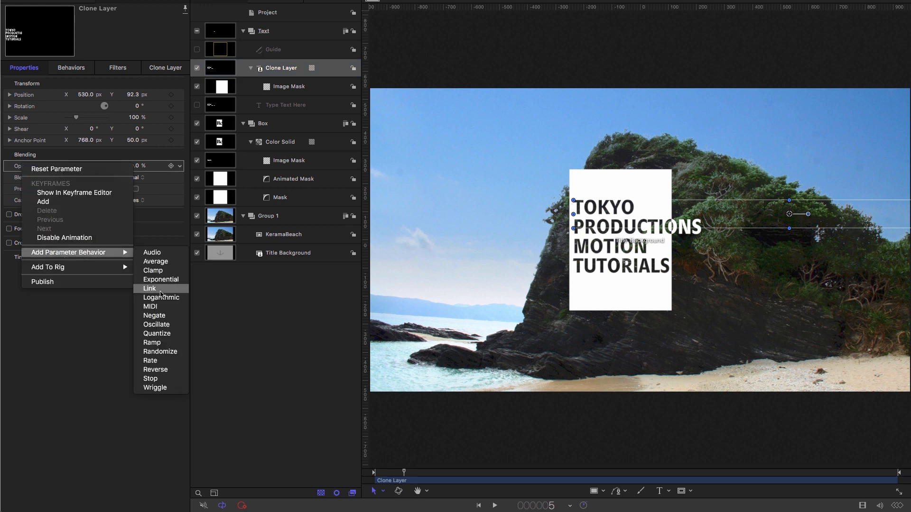
pyautogui.click(149, 289)
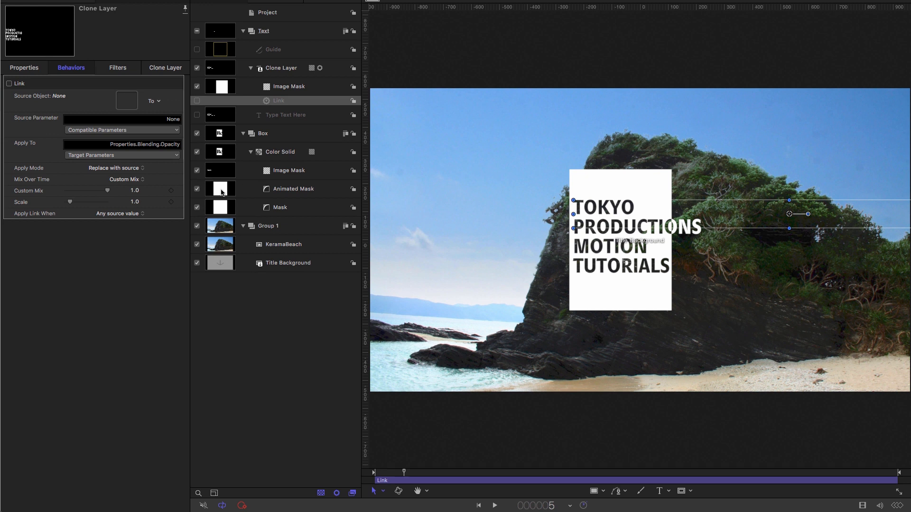
pyautogui.click(278, 101)
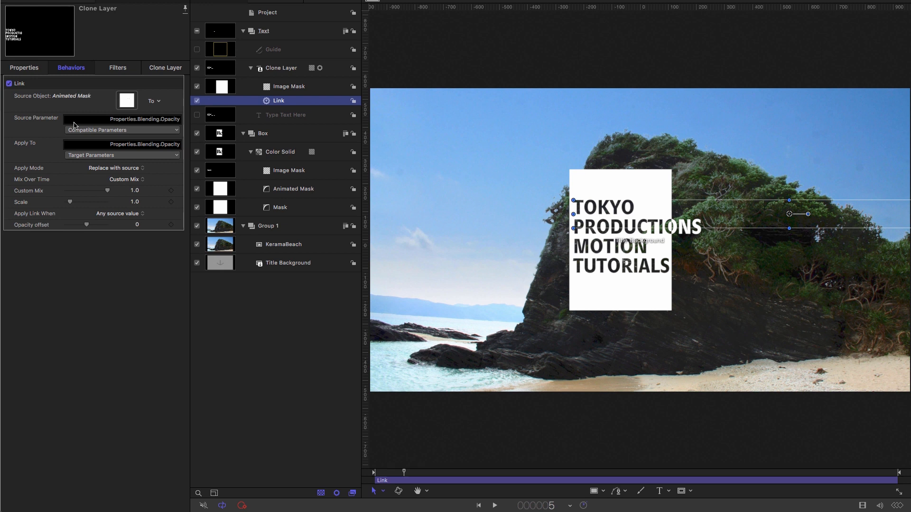
pyautogui.click(122, 129)
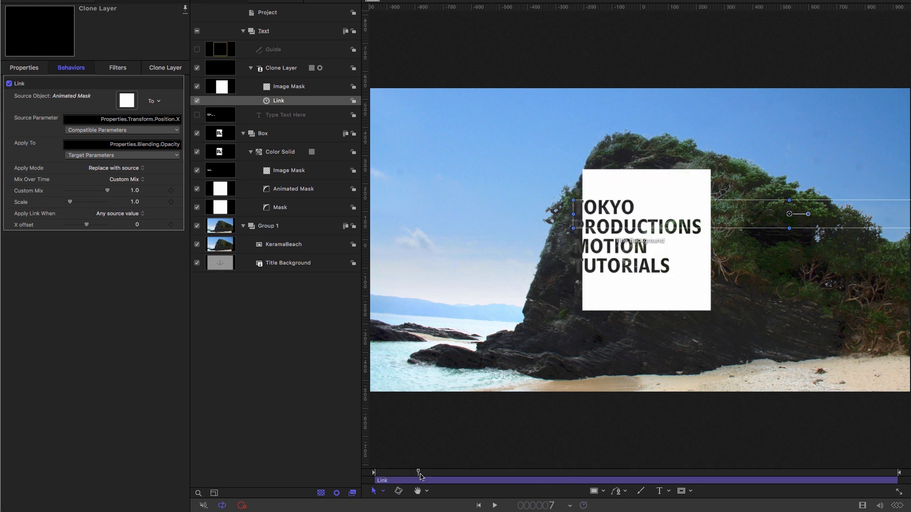
# - Drag the Link behavior's Scale to 100, check the Animated Mask, then reselect the Link
pyautogui.moveTo(419, 471); pyautogui.dragTo(454, 471)
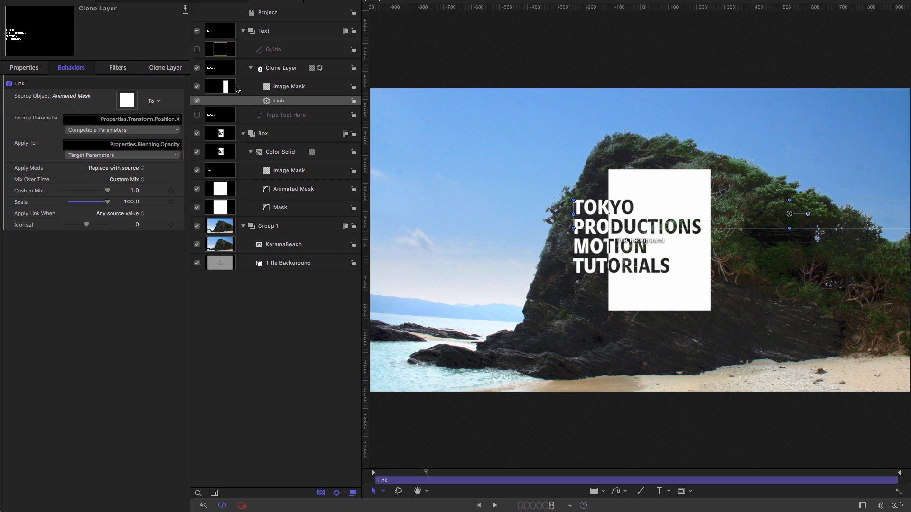
pyautogui.moveTo(239, 202)
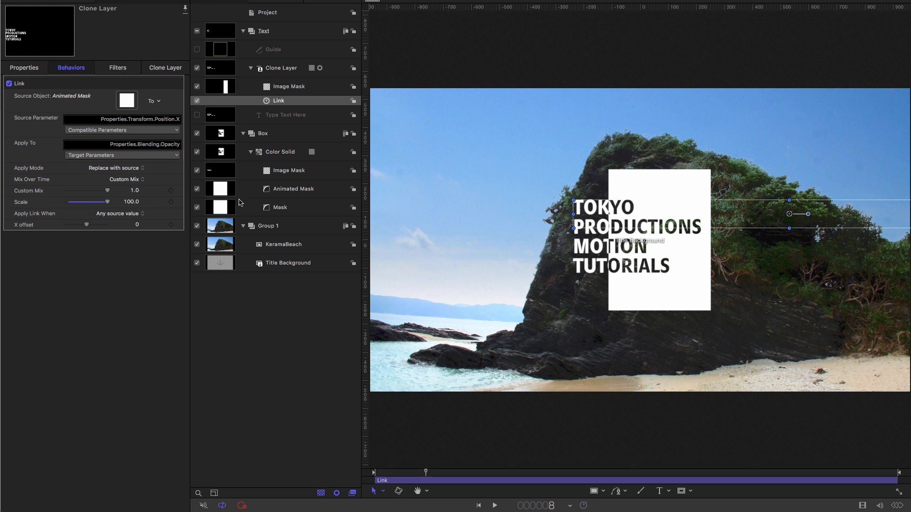
pyautogui.click(293, 189)
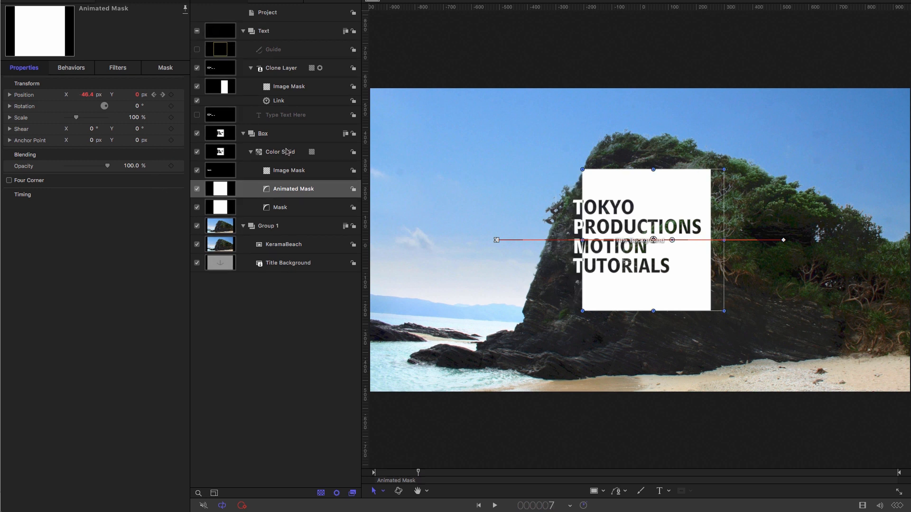
pyautogui.click(279, 100)
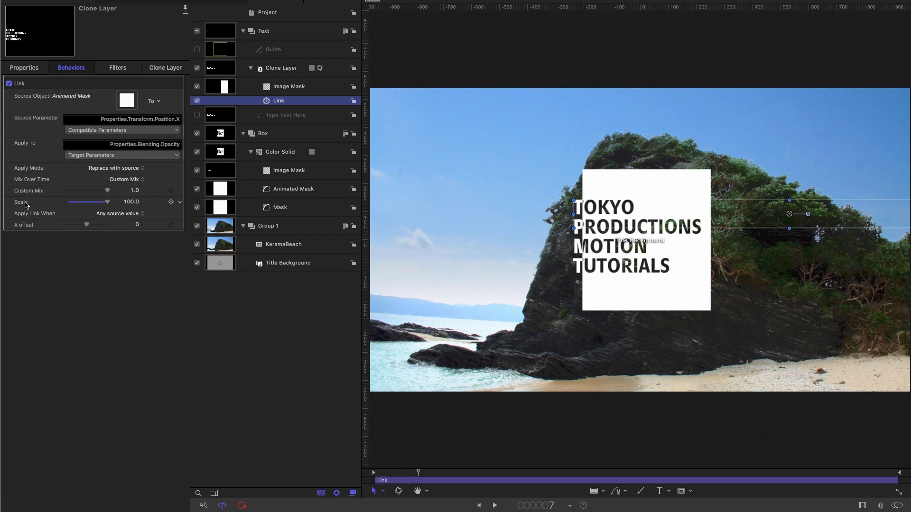
pyautogui.moveTo(132, 205)
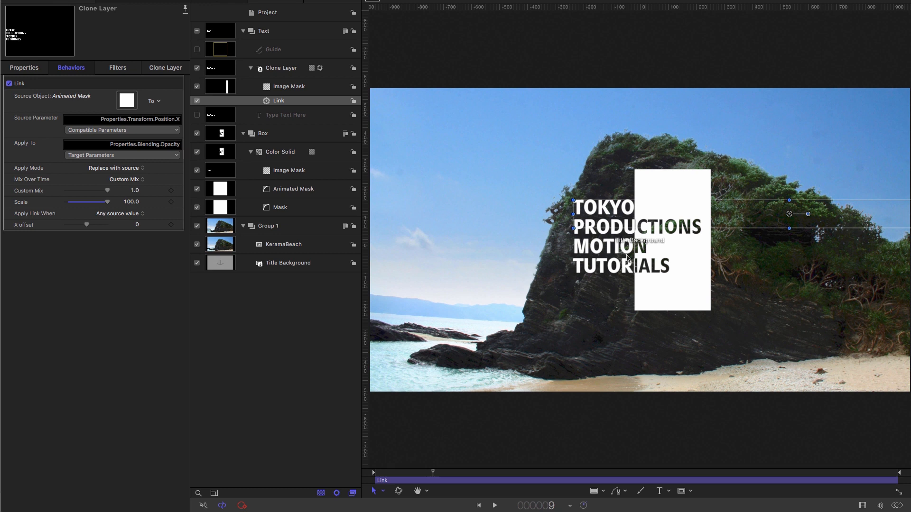
# - Move the Animated Mask's first-keyframe Position X to -510 px, left of the text
pyautogui.click(293, 189)
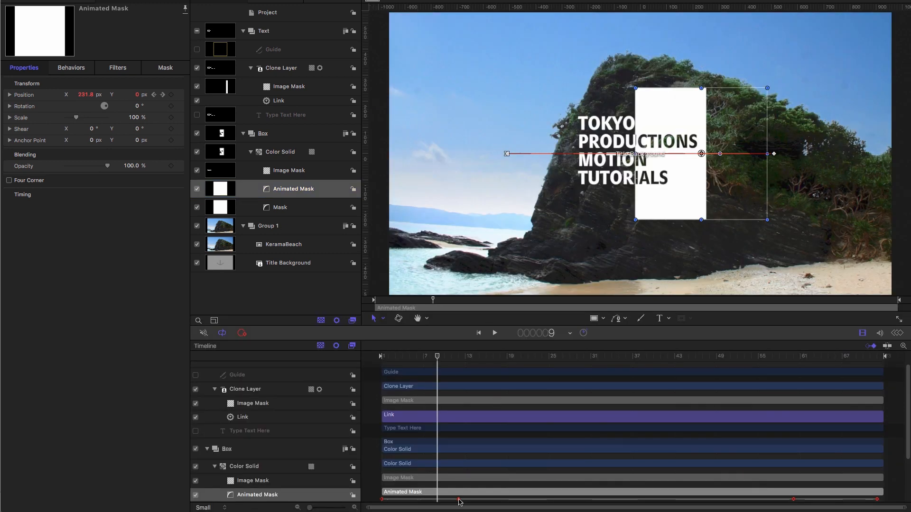
pyautogui.moveTo(701, 153); pyautogui.dragTo(656, 153)
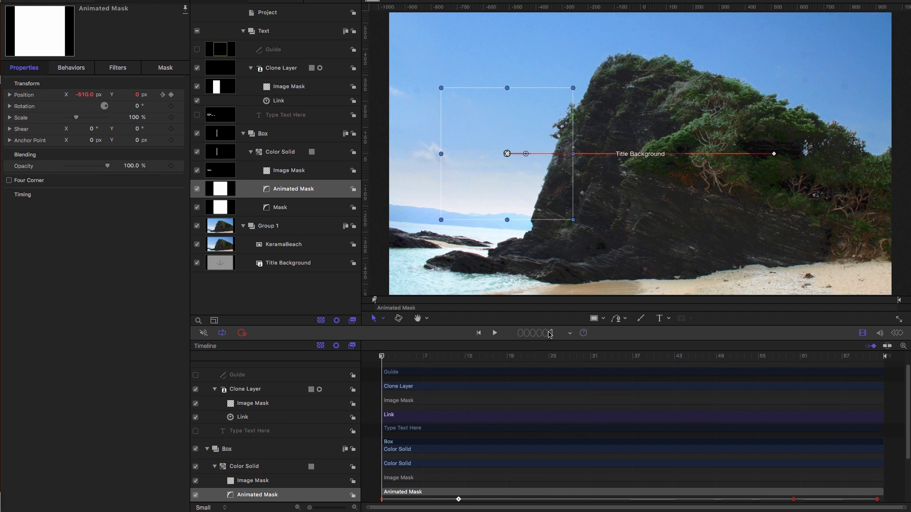
# - Place a marker at frame 12 with Shift+M and move to frame 60 for the second marker
pyautogui.click(535, 333)
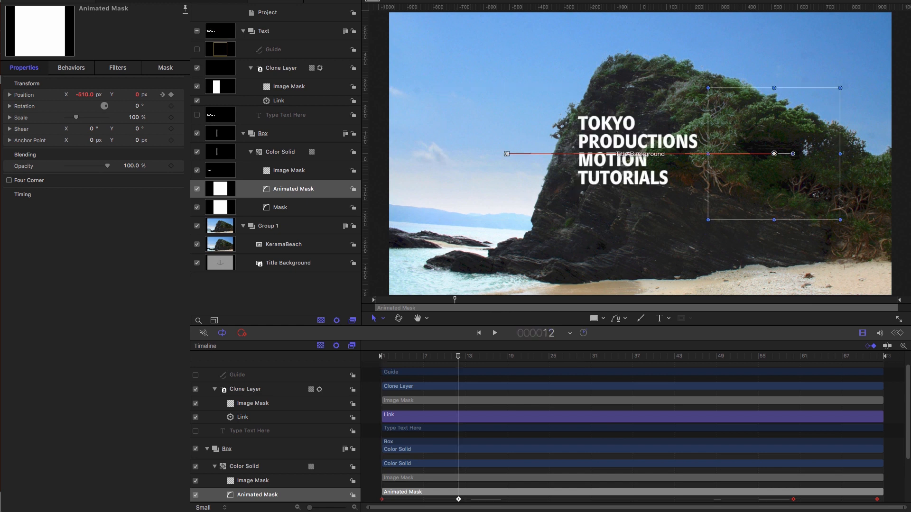
pyautogui.press('shift+m')
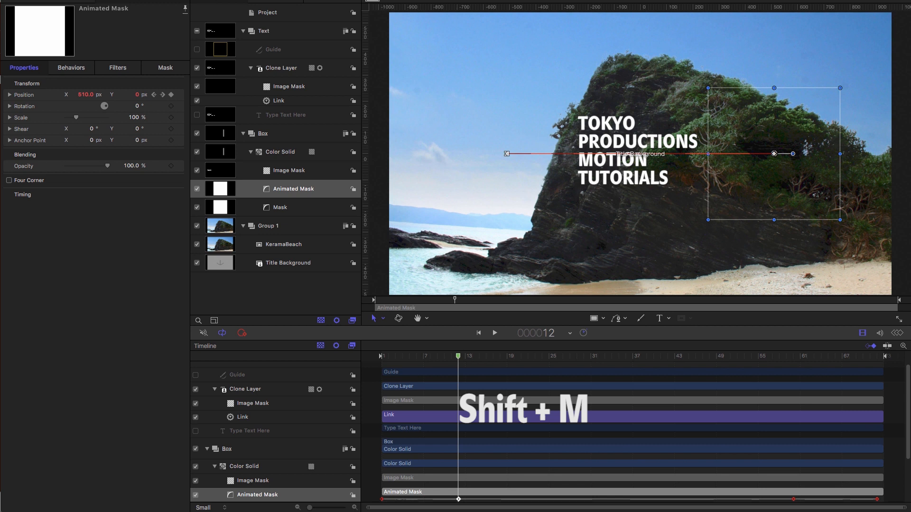
pyautogui.click(536, 333)
pyautogui.write('000060')
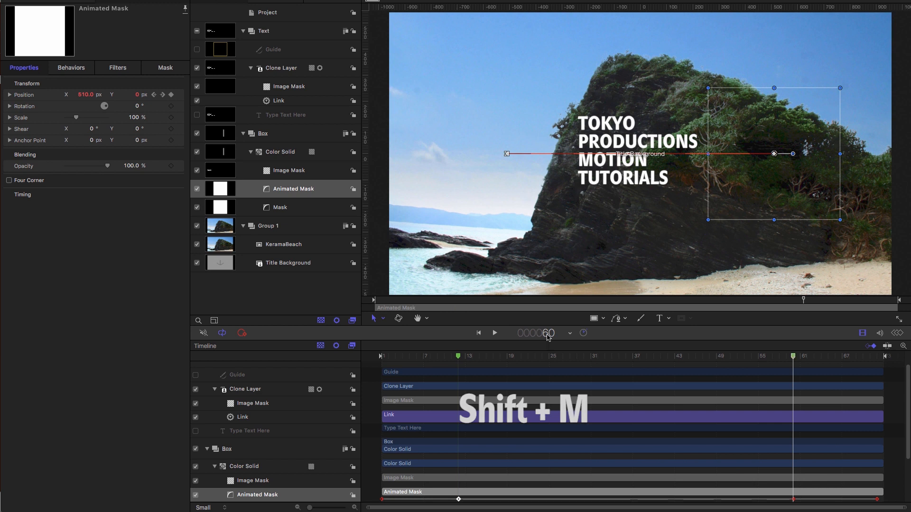
pyautogui.click(105, 5)
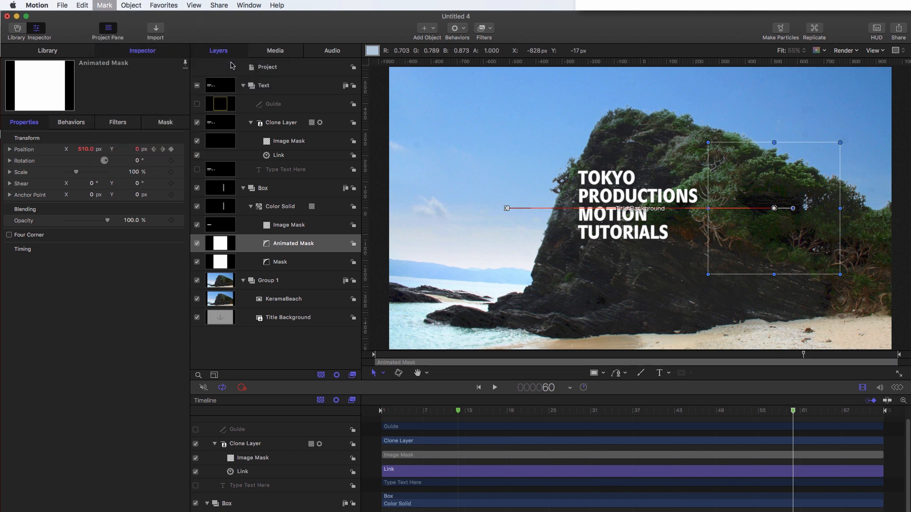
# - In Edit Marker, set frame 60 to Build Out – Mandatory and frame 12 to Build In – Mandatory
pyautogui.click(447, 225)
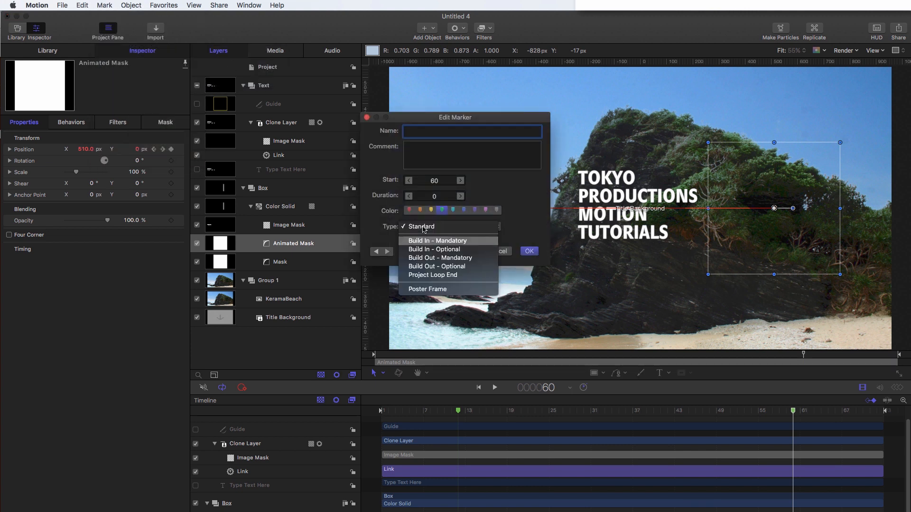
pyautogui.click(419, 226)
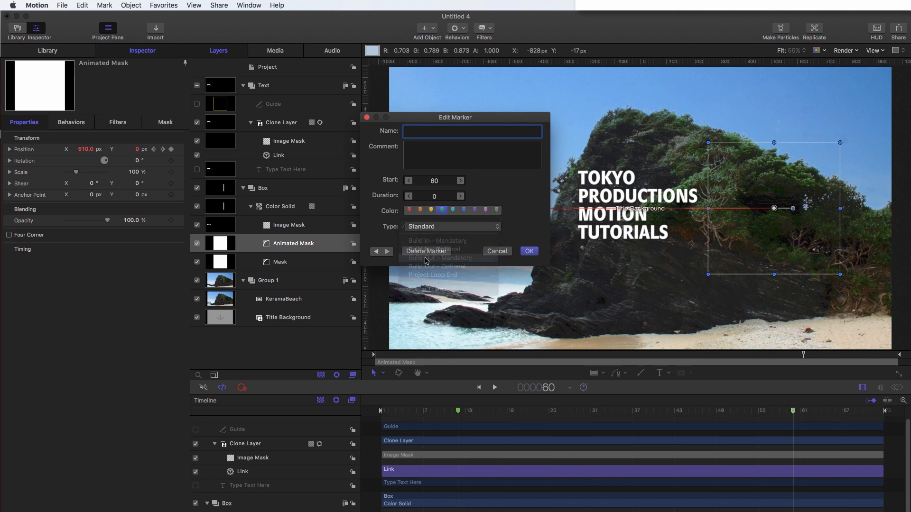
pyautogui.click(440, 257)
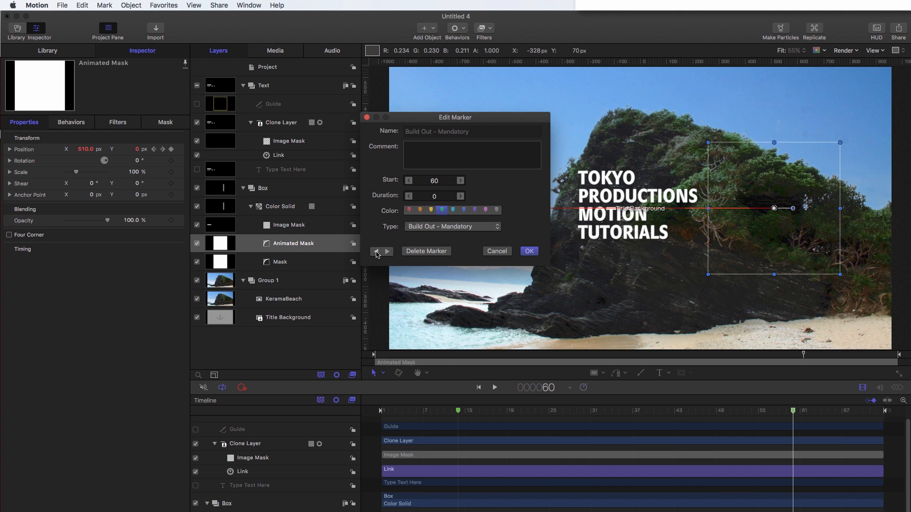
pyautogui.click(452, 227)
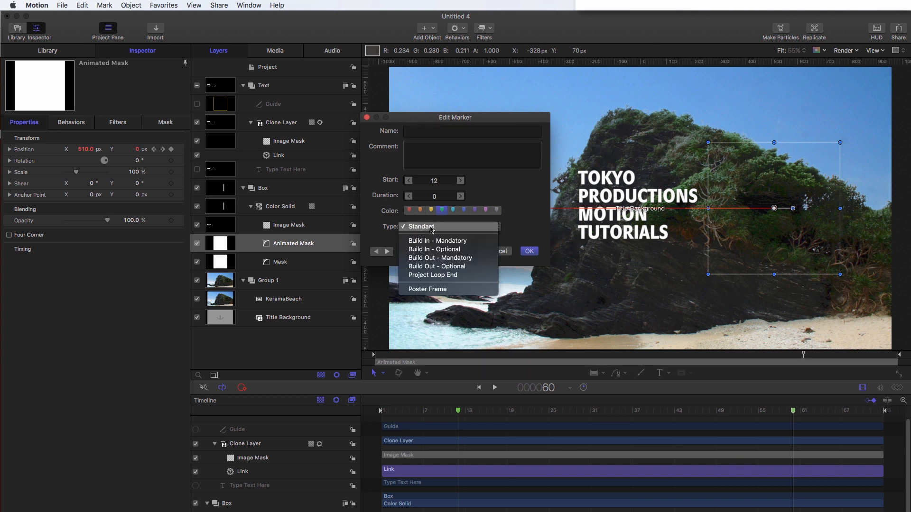
pyautogui.click(438, 240)
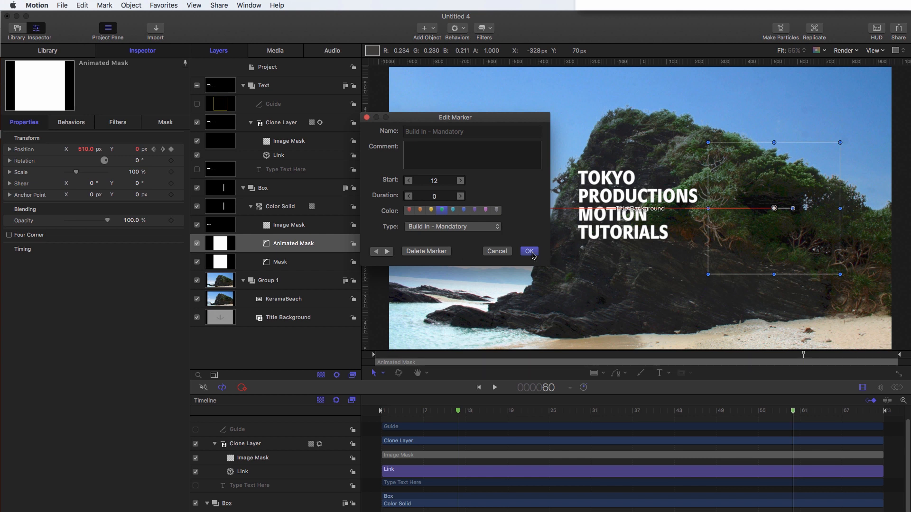
pyautogui.click(528, 251)
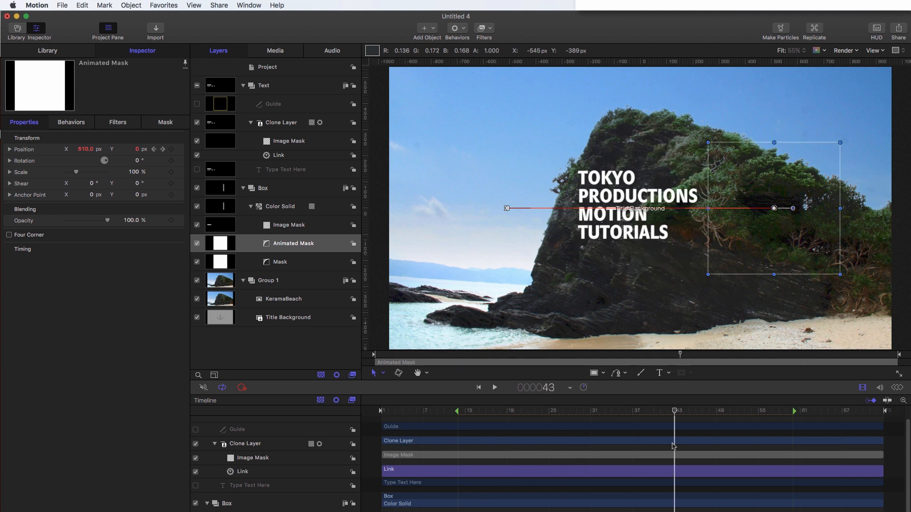
pyautogui.moveTo(674, 411); pyautogui.dragTo(584, 410)
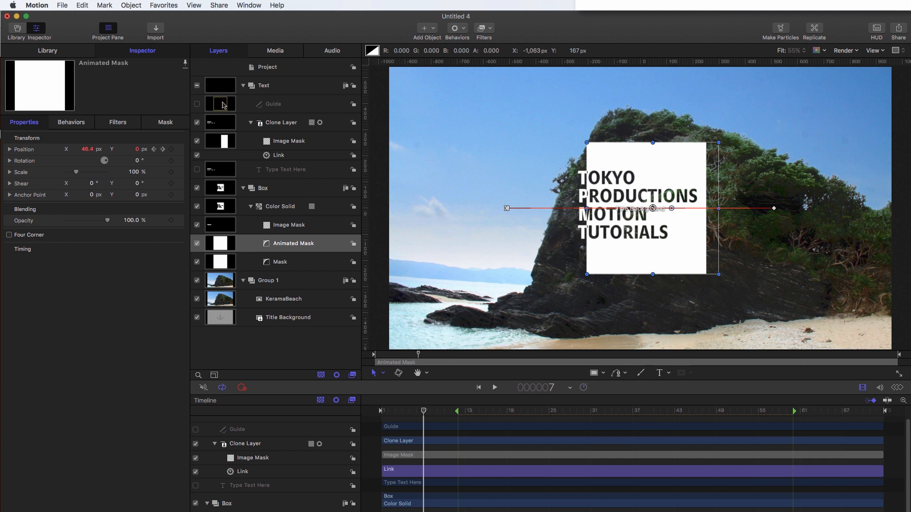
# - Enable the Guide layer and rig its opacity to a new checkbox named Guide, 0% when unchecked
pyautogui.click(274, 104)
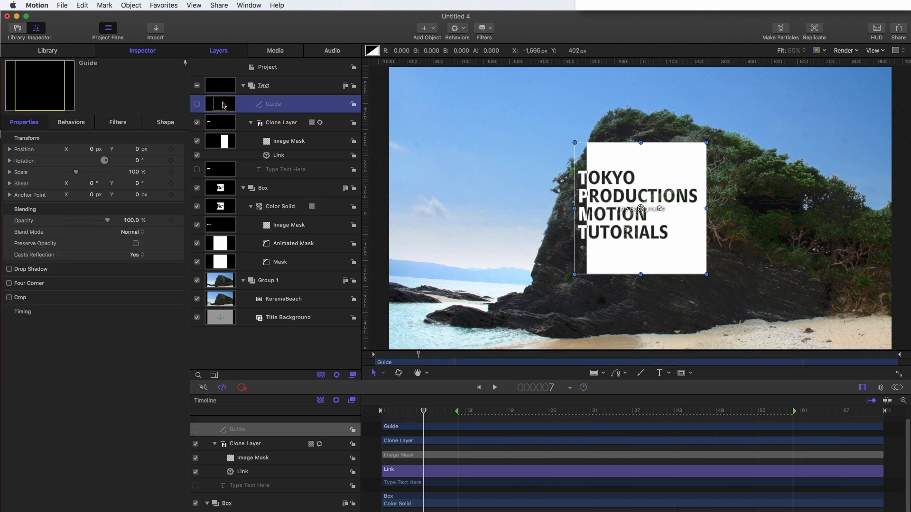
pyautogui.click(197, 104)
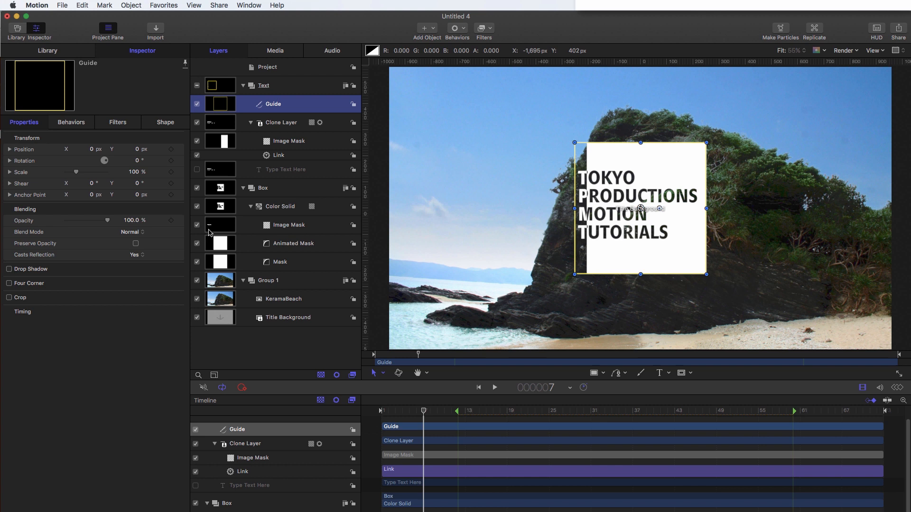
pyautogui.click(23, 220)
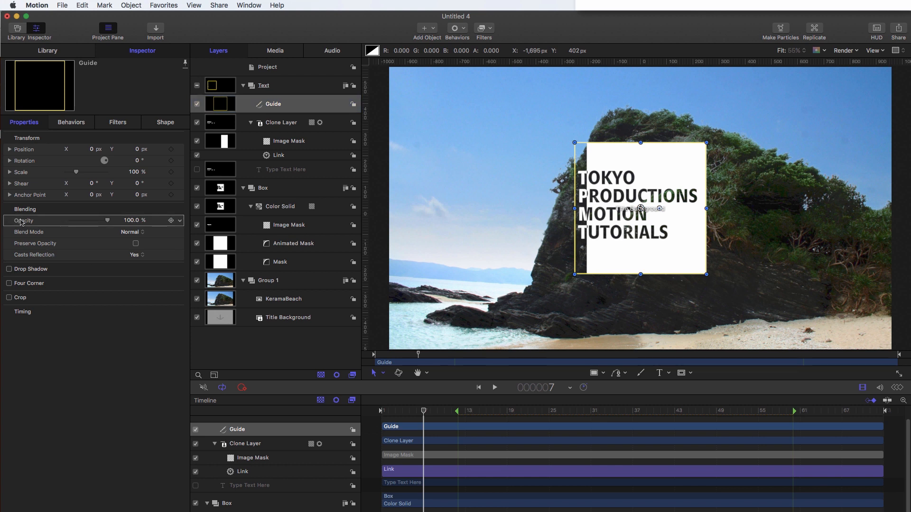
pyautogui.rightClick(23, 220)
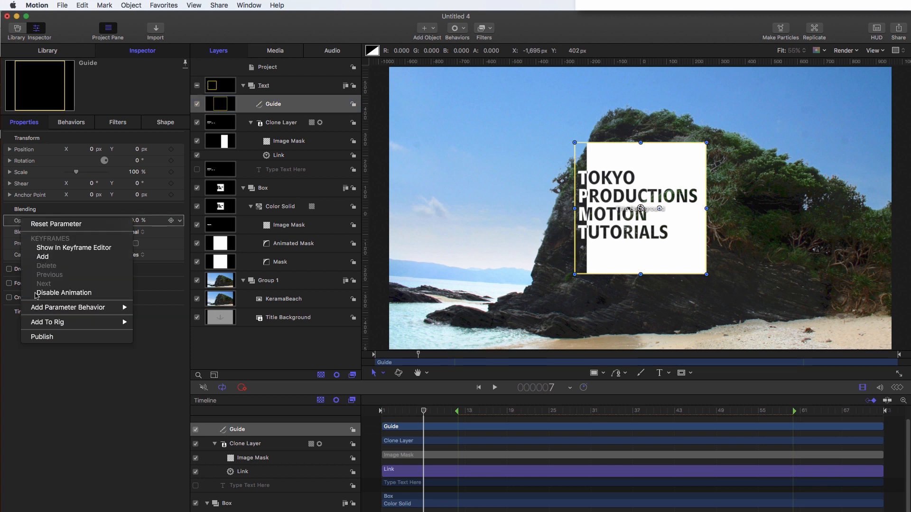
pyautogui.moveTo(67, 321)
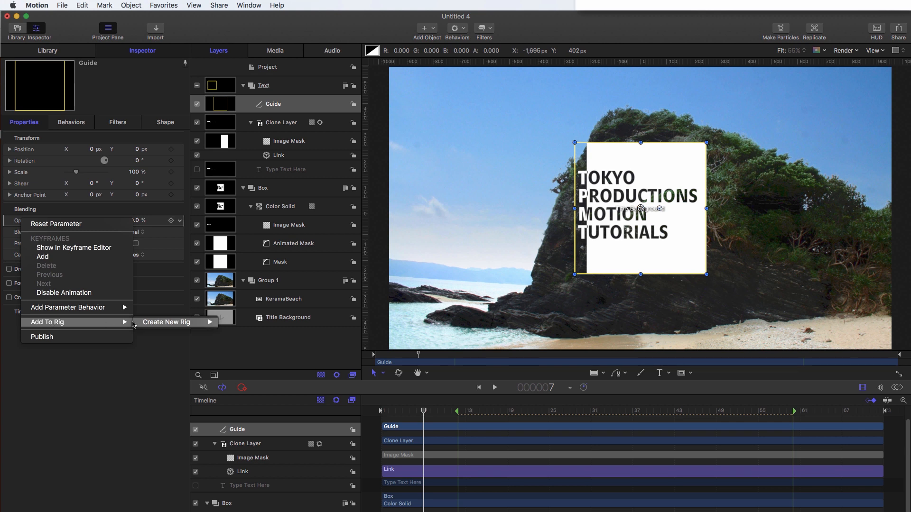
pyautogui.moveTo(166, 322)
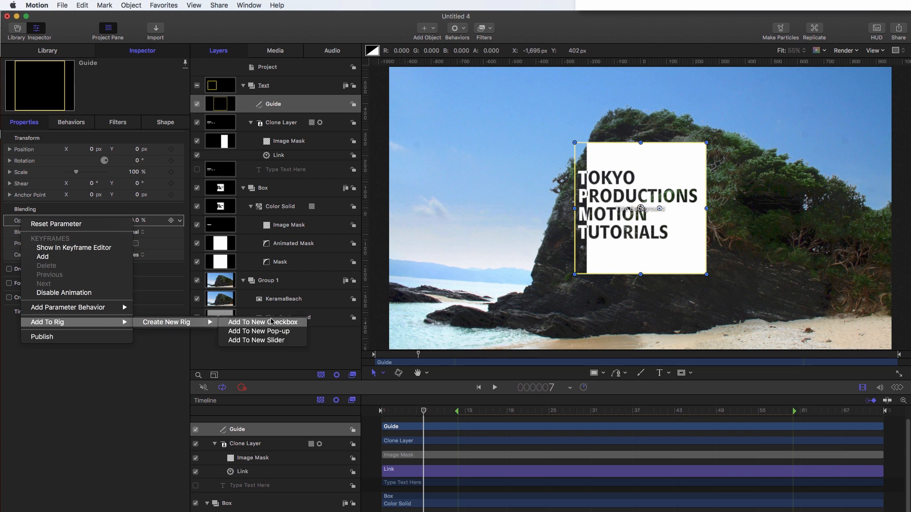
pyautogui.click(262, 322)
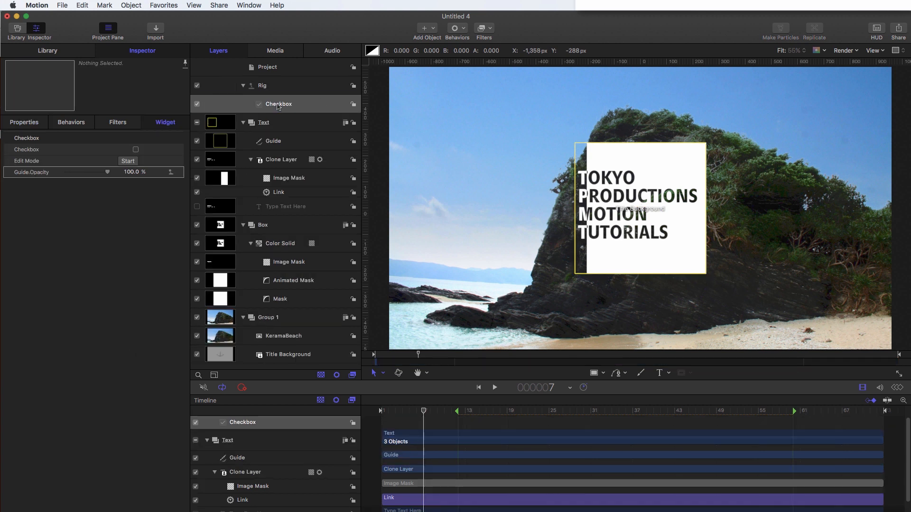
pyautogui.doubleClick(279, 104)
pyautogui.write('Guide')
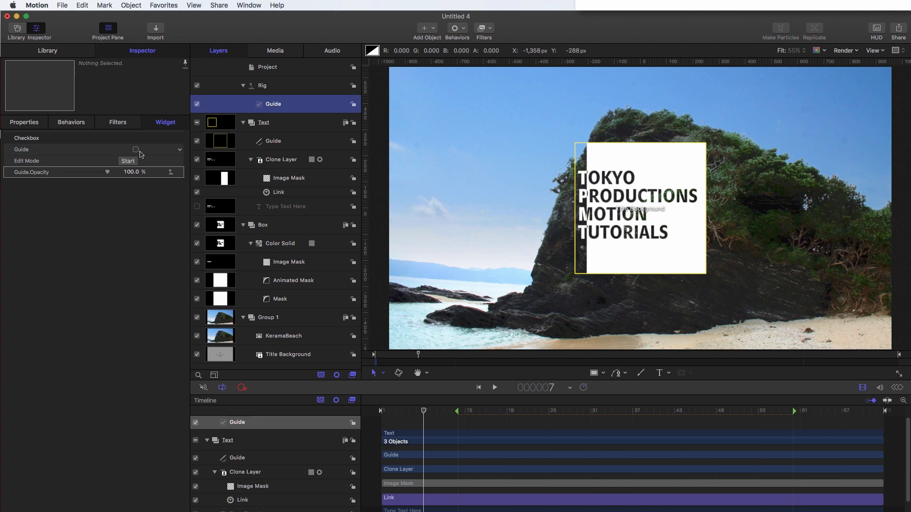
pyautogui.click(136, 149)
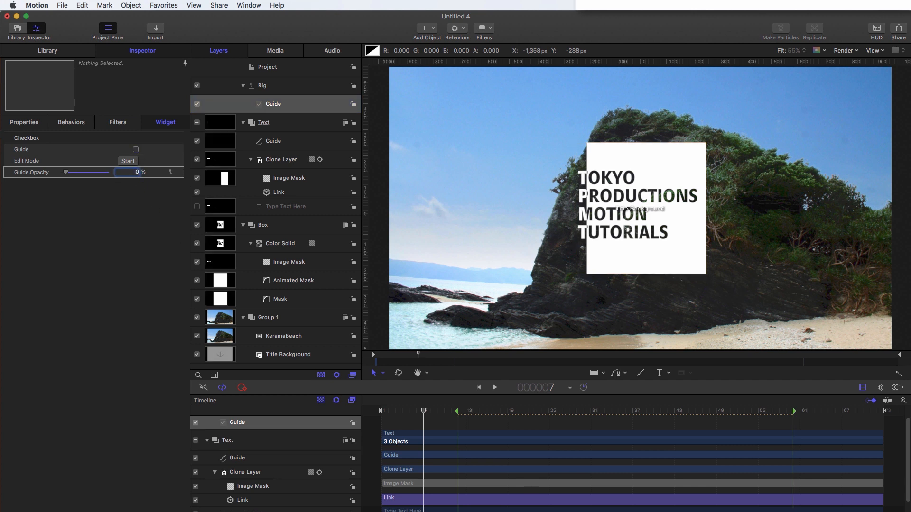
pyautogui.click(135, 149)
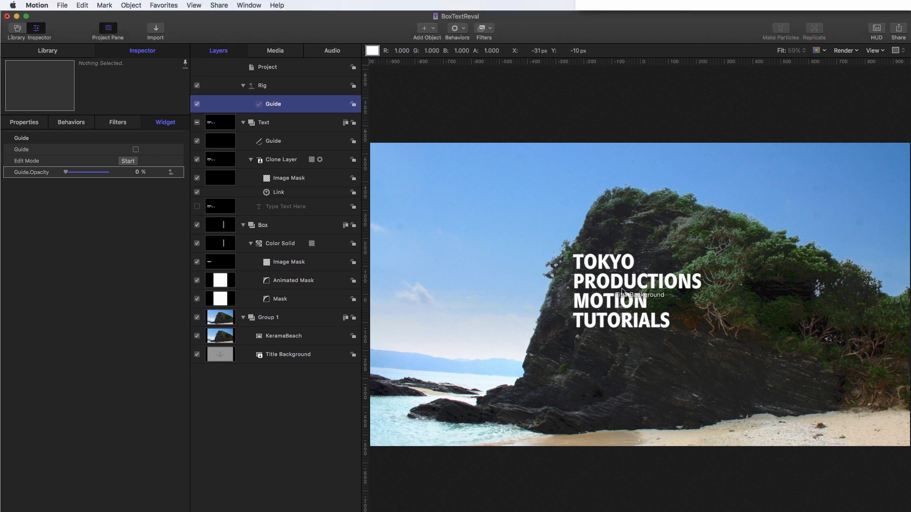
# - Add a Link behavior to the text's Face Color, sourcing the Color Solid's Color
pyautogui.click(279, 243)
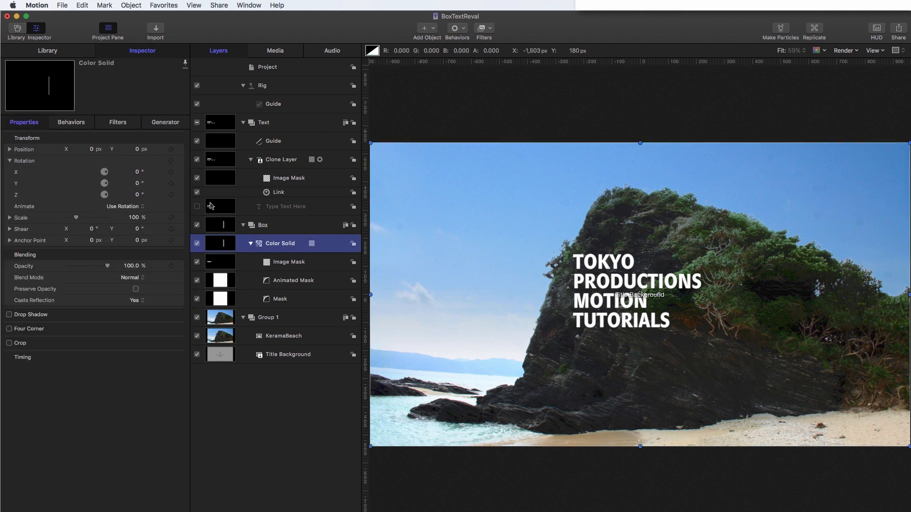
pyautogui.click(285, 207)
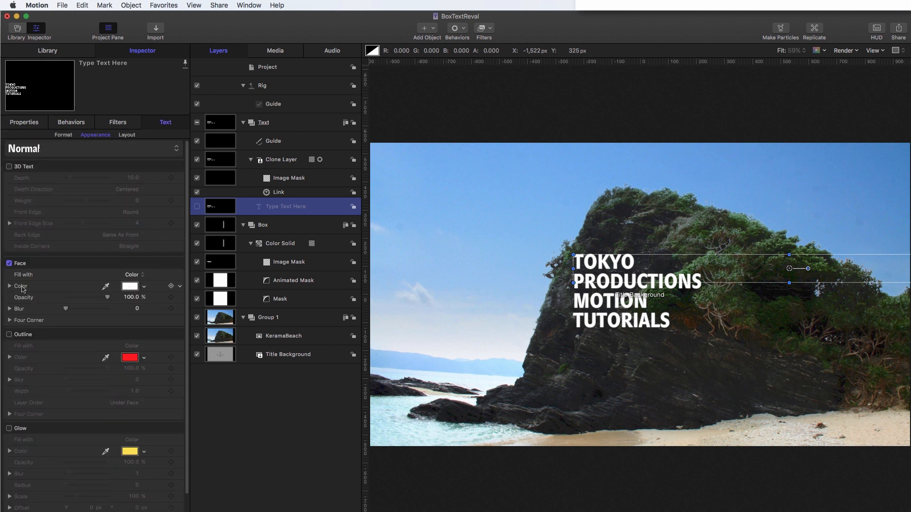
pyautogui.click(171, 286)
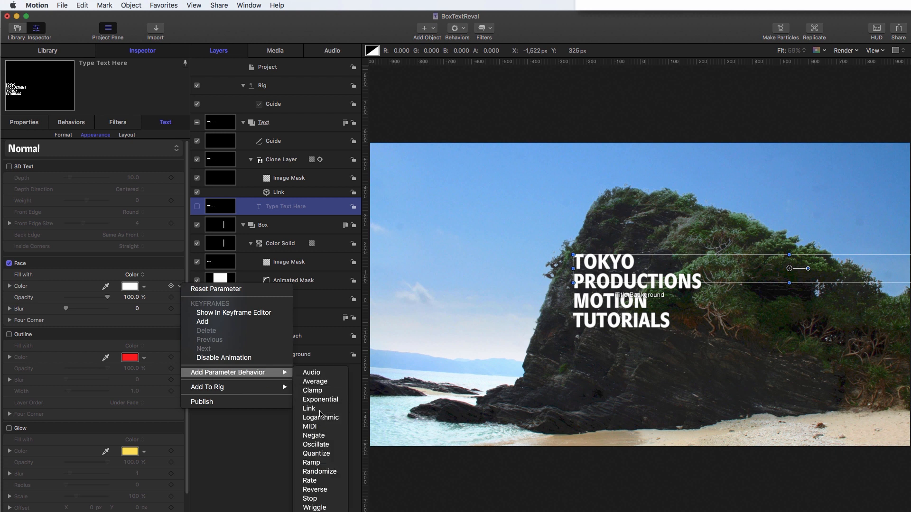
pyautogui.click(308, 409)
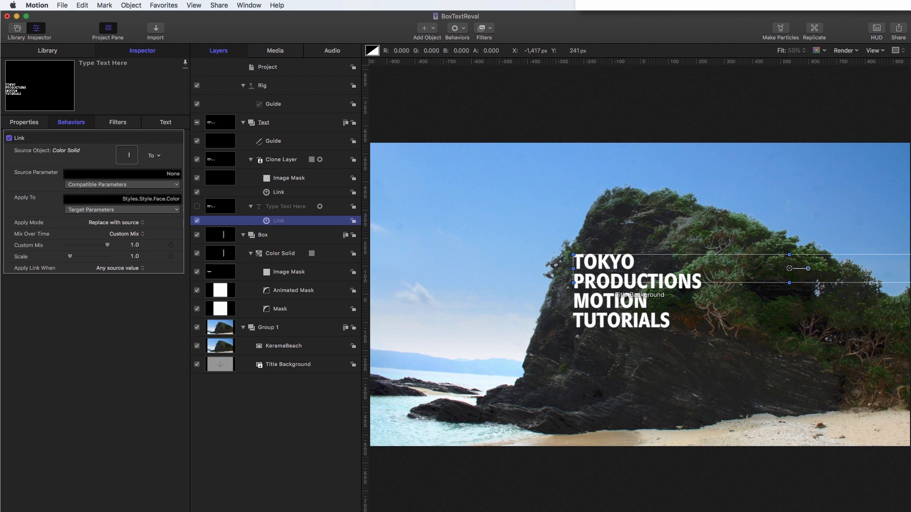
pyautogui.click(122, 185)
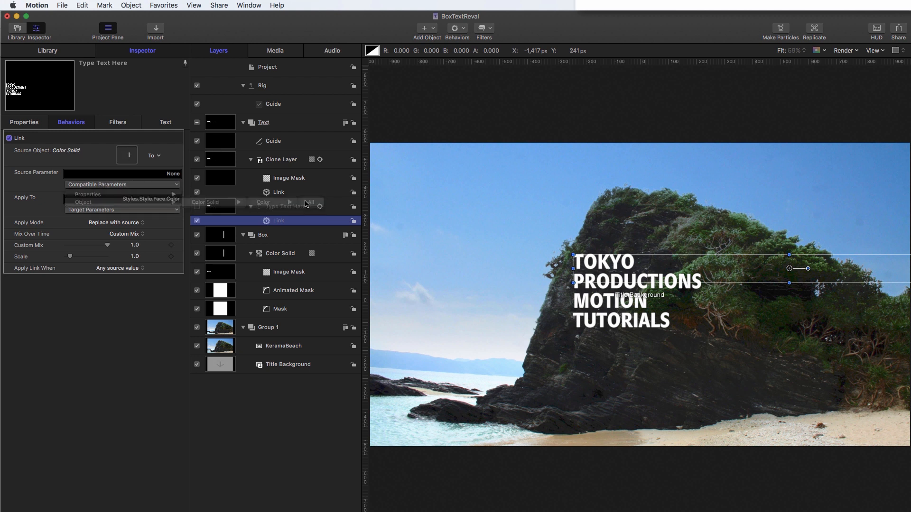
pyautogui.click(279, 253)
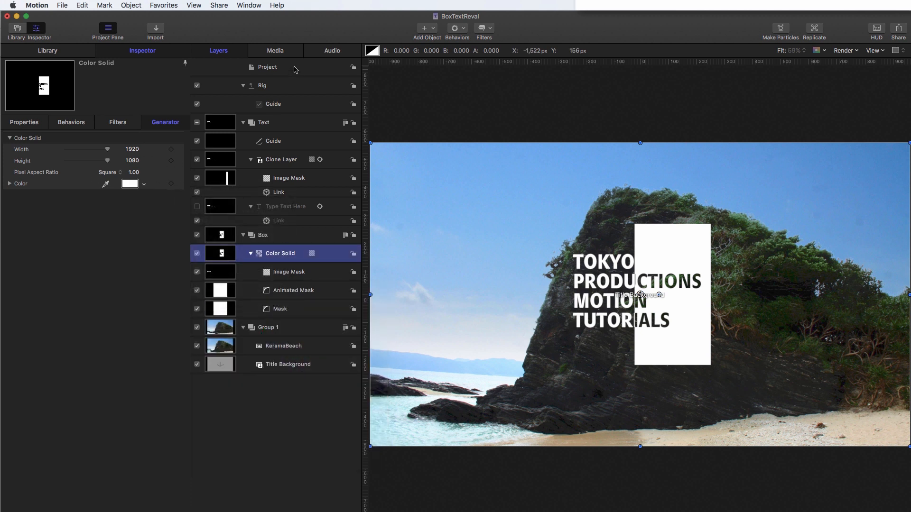
# - View the project's published Color and Guide parameters and select the Text group's Guide shape
pyautogui.click(267, 67)
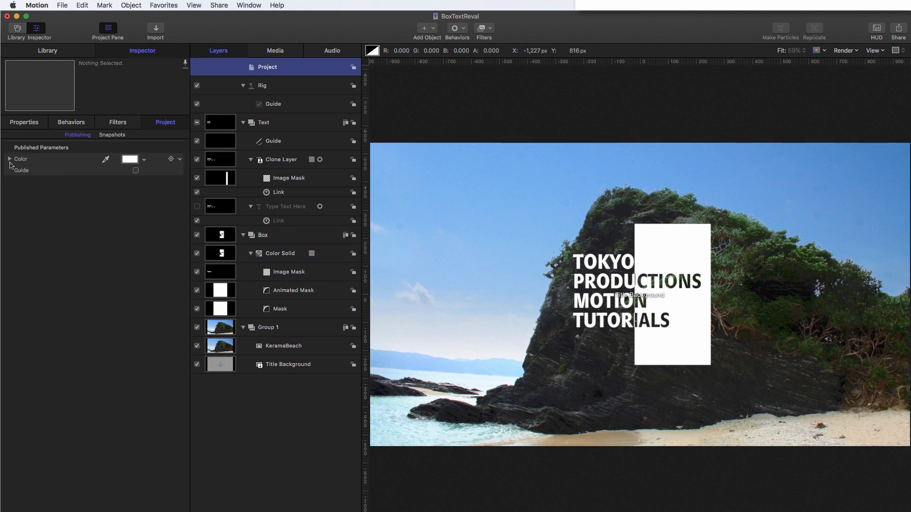
pyautogui.click(136, 171)
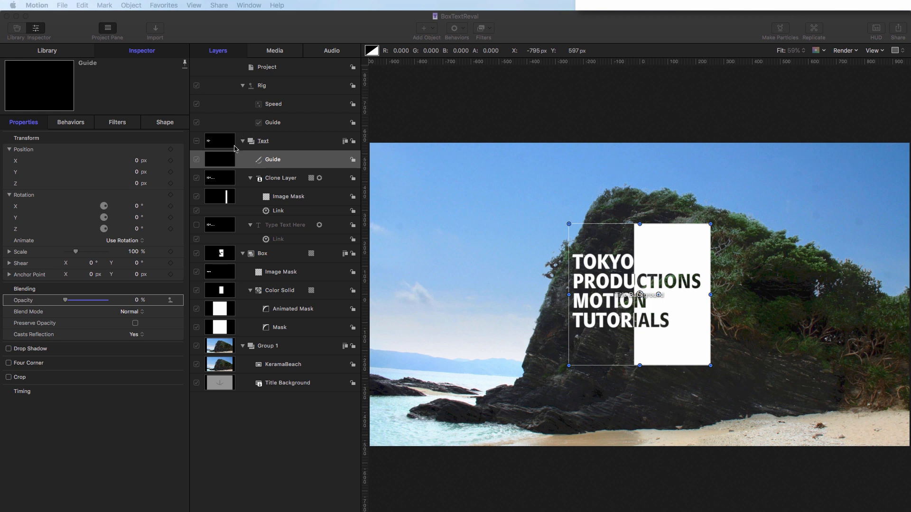
# - Group Text and Box with Object > Group, name it All, and expand its Position parameter
pyautogui.click(262, 140)
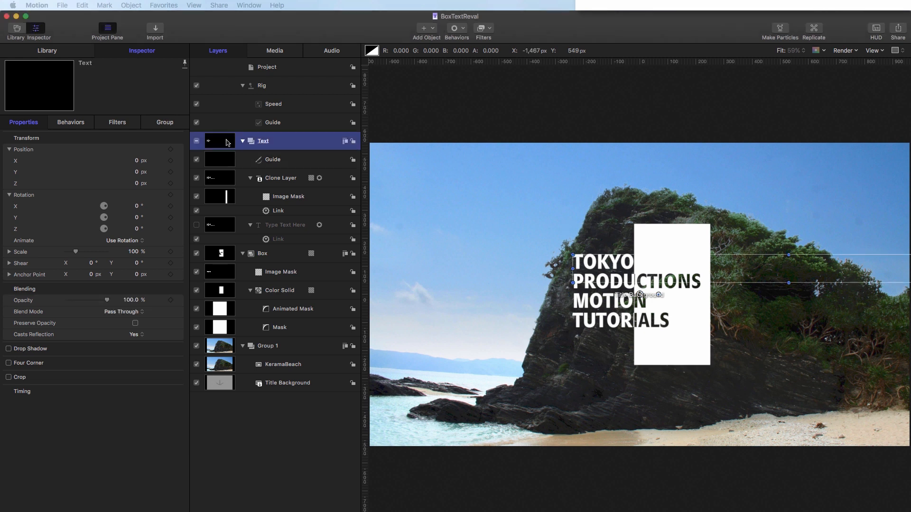
pyautogui.click(130, 6)
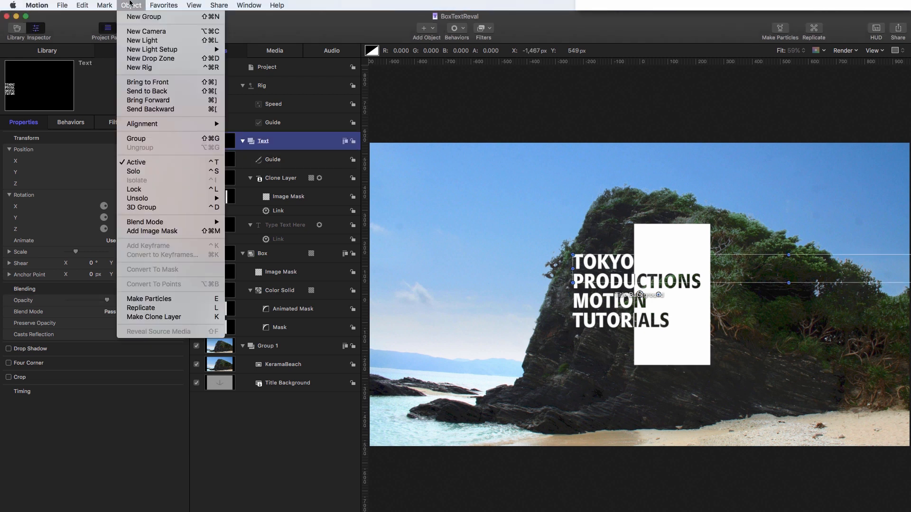
pyautogui.click(136, 138)
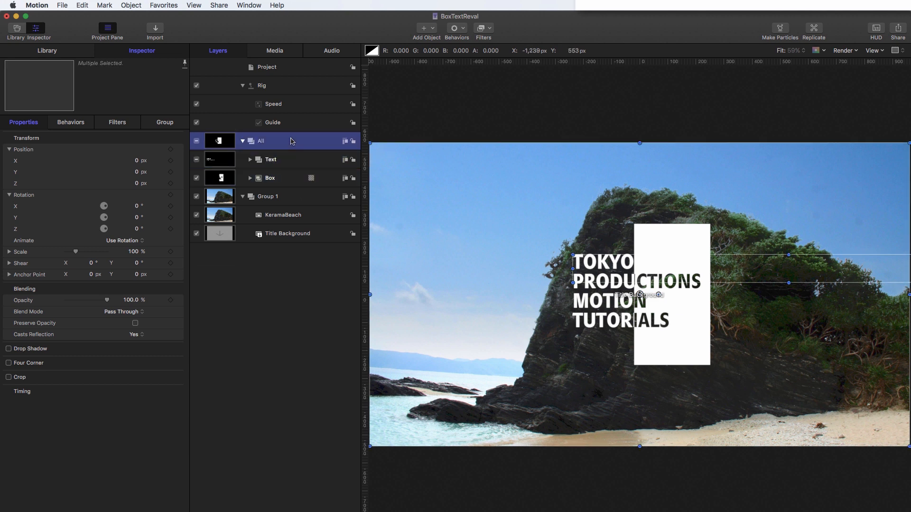
pyautogui.click(261, 141)
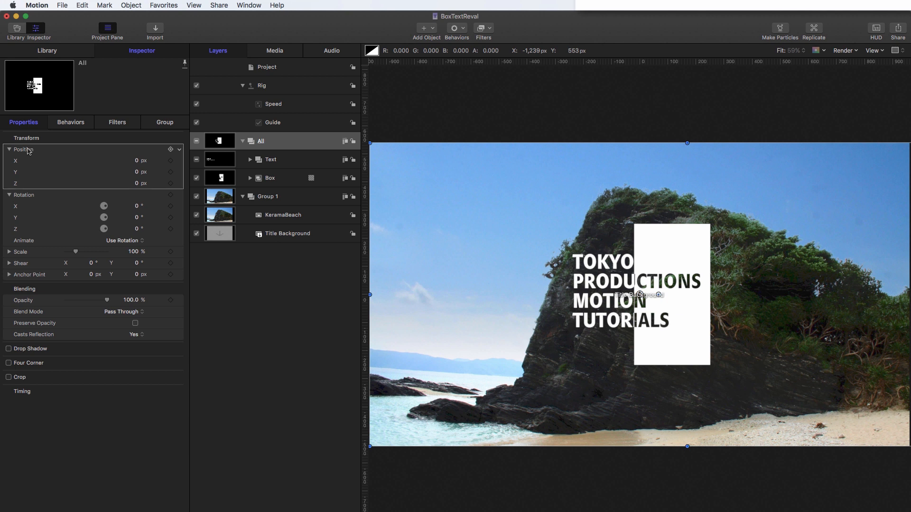
pyautogui.click(8, 150)
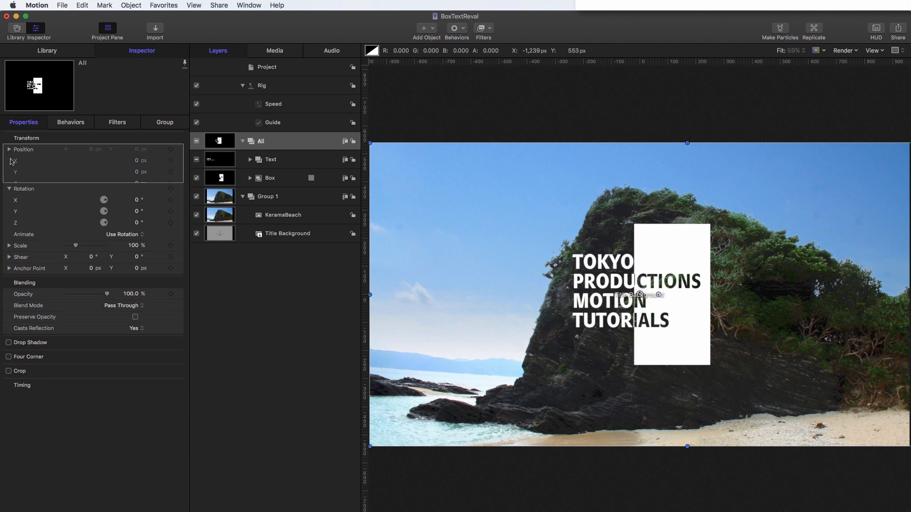
pyautogui.click(9, 149)
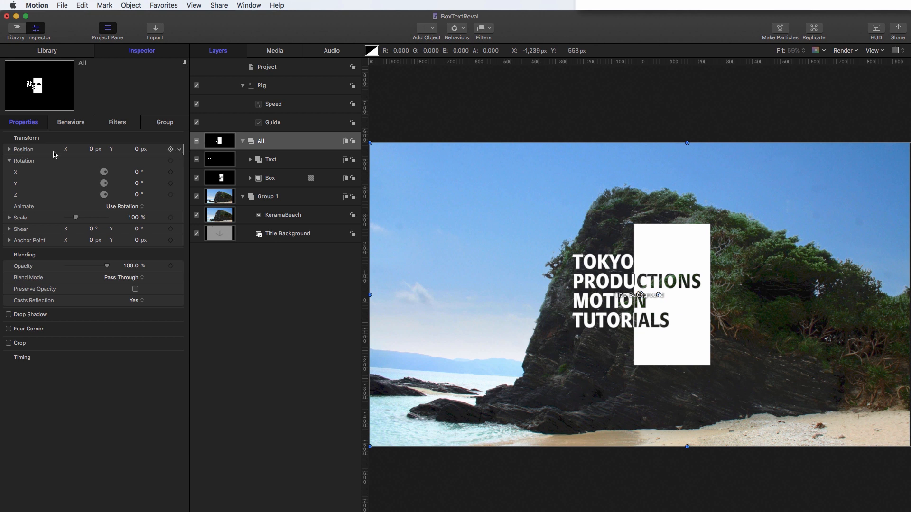
pyautogui.click(9, 150)
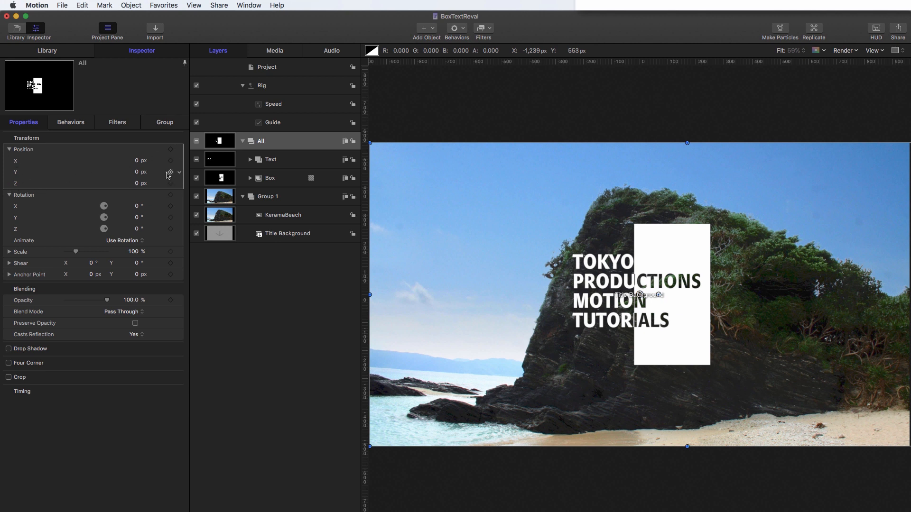
pyautogui.click(8, 150)
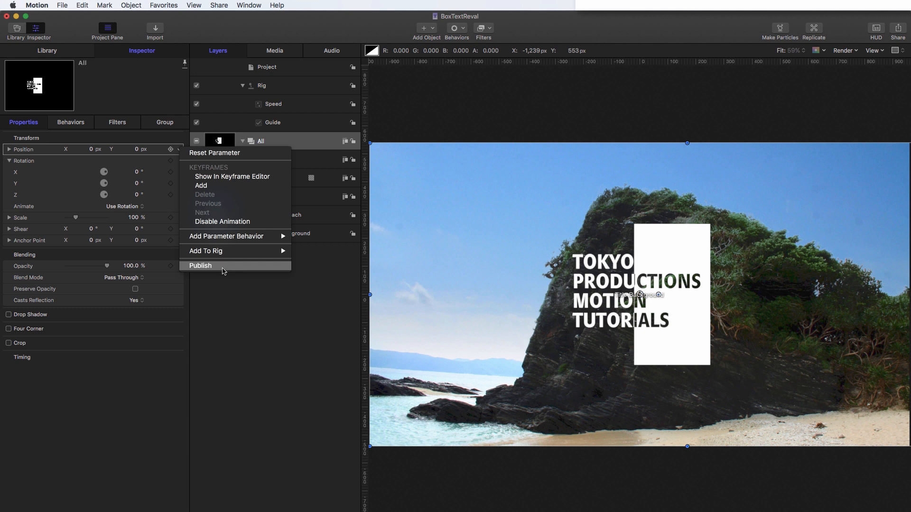
# - Publish All's Position and try a value of 219 in the project's published parameters
pyautogui.click(267, 67)
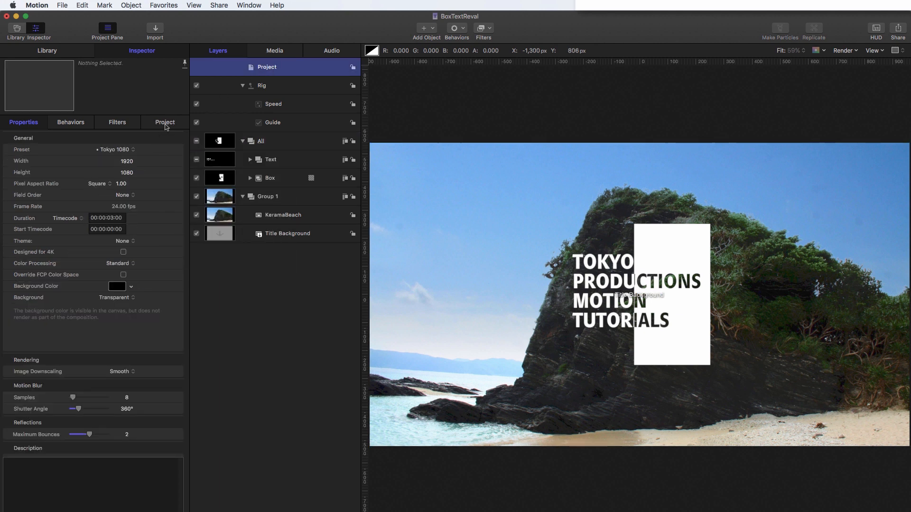
pyautogui.click(165, 122)
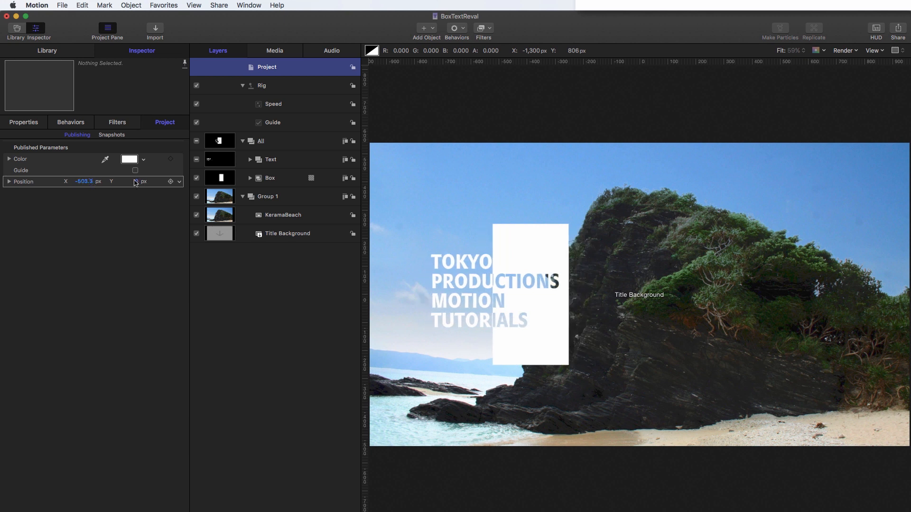
pyautogui.write('219.0')
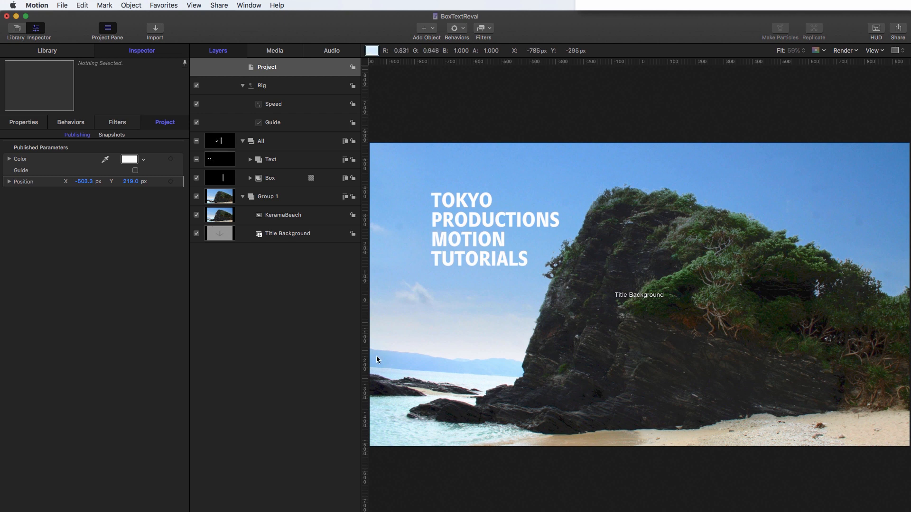
# - Reset the published Position X to 0 and expand the Position parameter
pyautogui.click(83, 181)
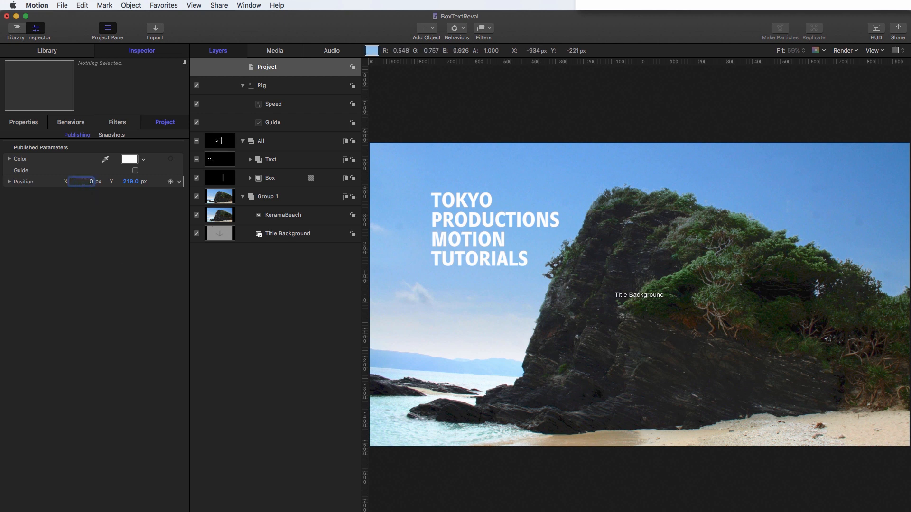
pyautogui.write('0')
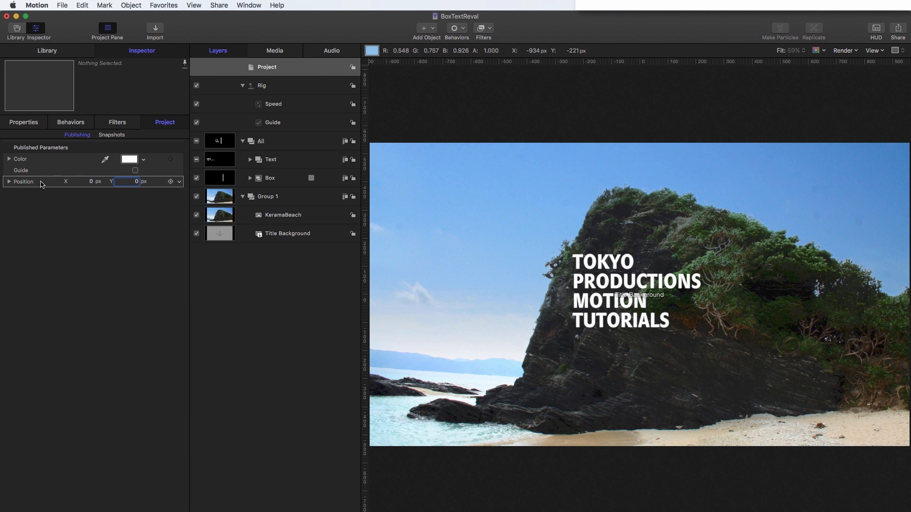
pyautogui.click(8, 181)
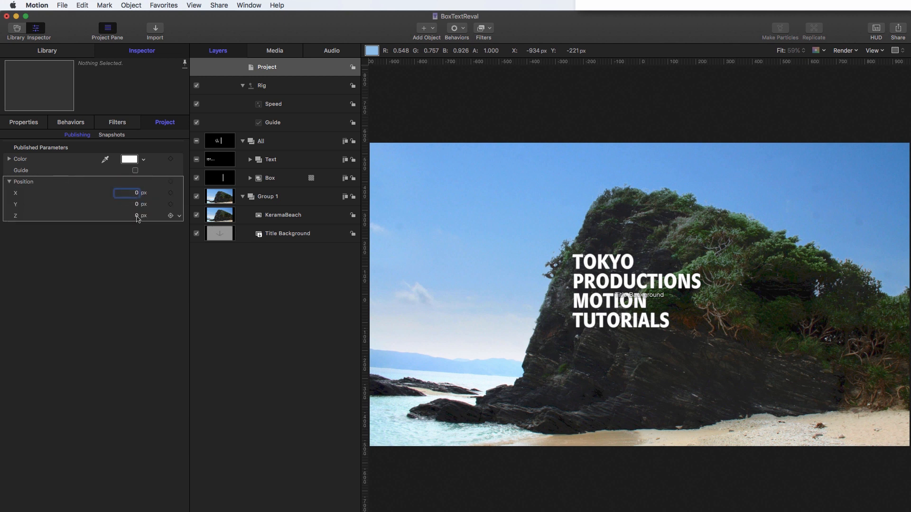
pyautogui.moveTo(131, 216); pyautogui.dragTo(125, 216)
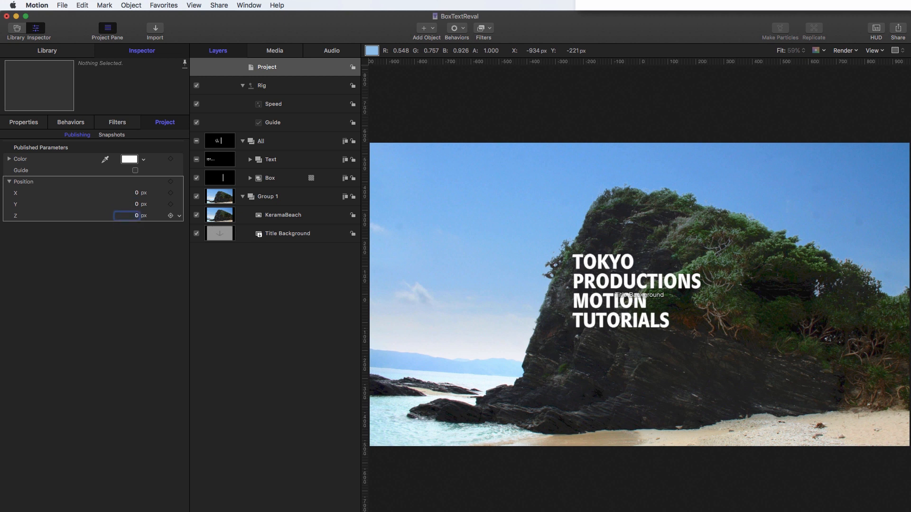
pyautogui.click(8, 182)
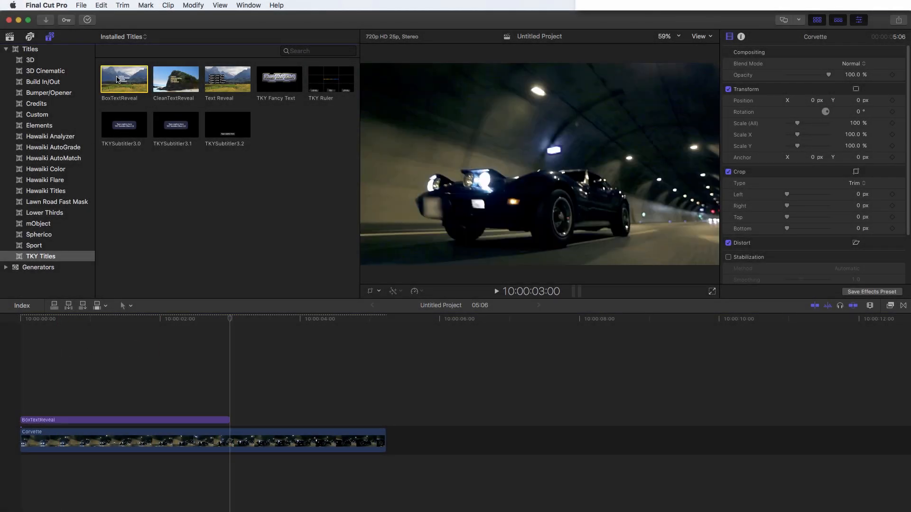
# - Select the BoxTextReveal clip over the car footage and toggle its Guide checkbox on and off
pyautogui.click(152, 318)
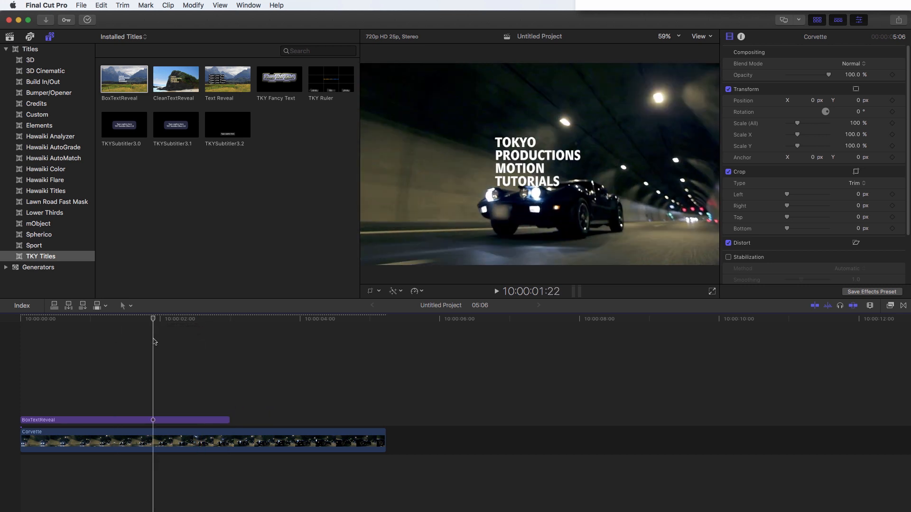
pyautogui.click(125, 420)
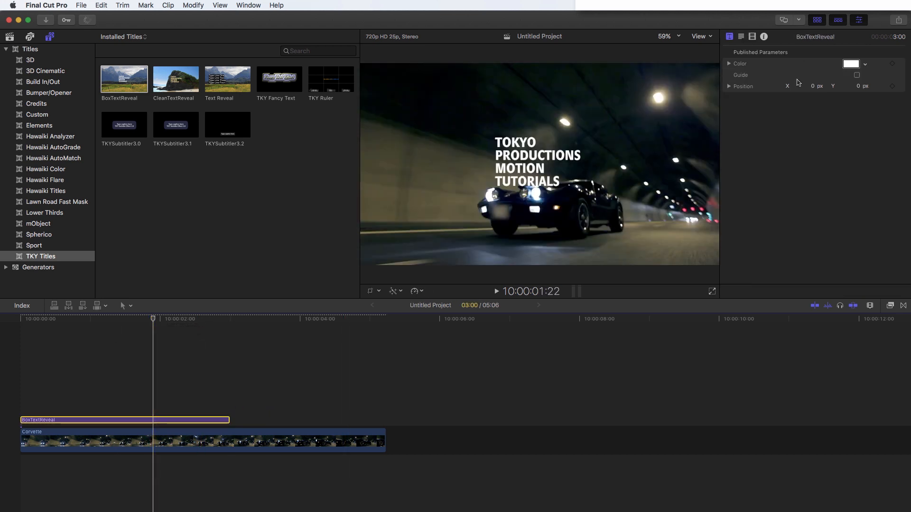
pyautogui.click(856, 76)
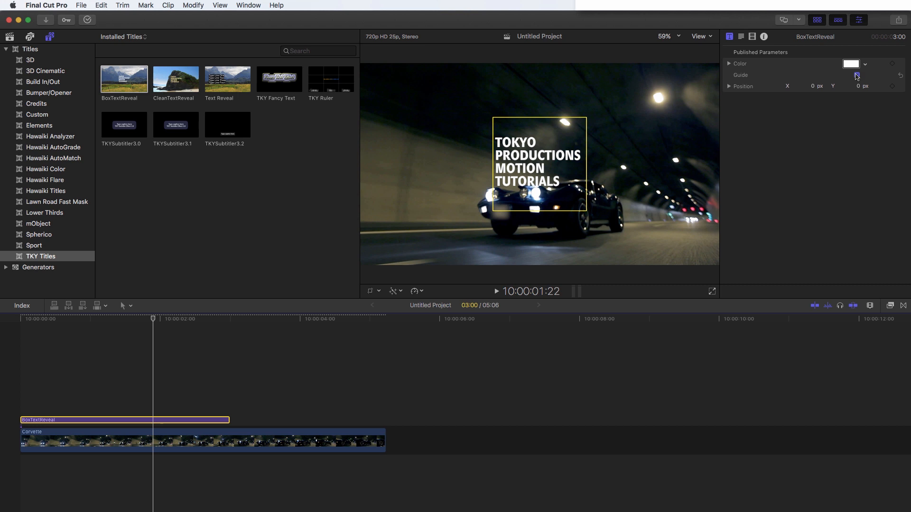
pyautogui.click(856, 75)
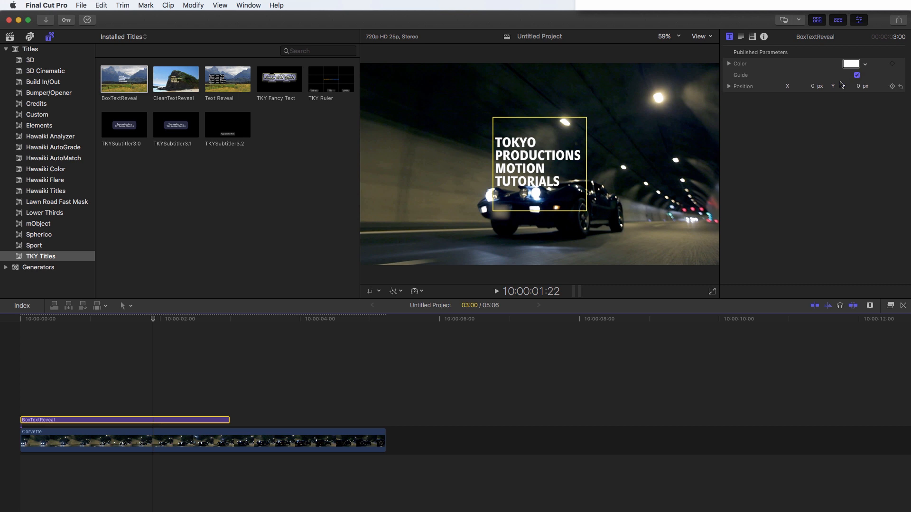
pyautogui.moveTo(807, 86); pyautogui.dragTo(799, 85)
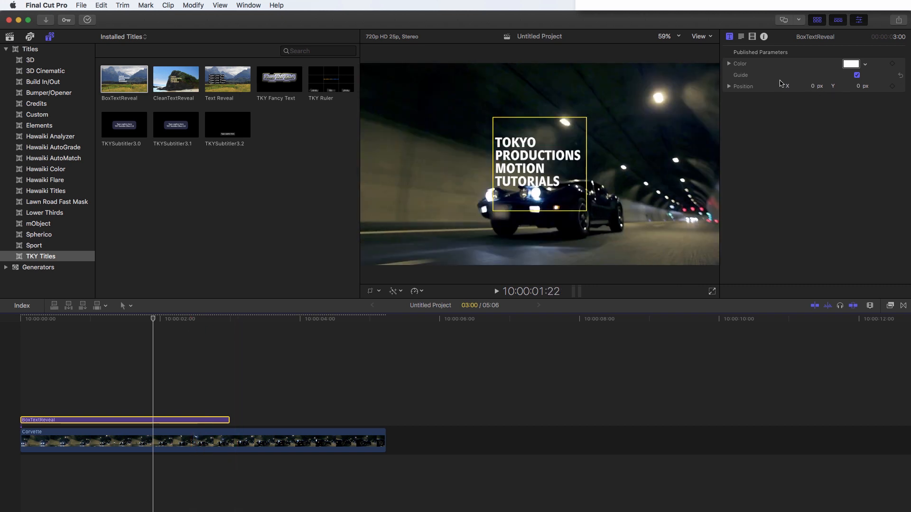
pyautogui.click(856, 75)
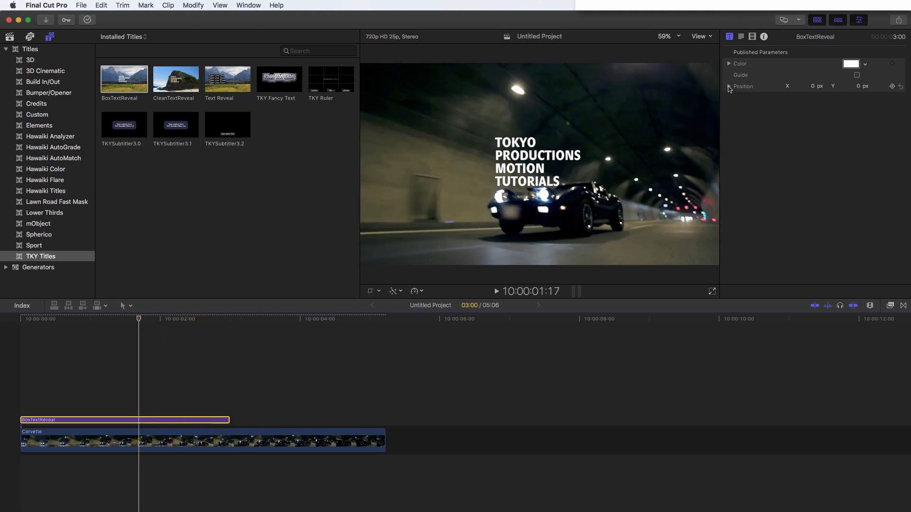
# - Expand the title's Position and push Z to 151.17 so the text fills the frame
pyautogui.click(730, 85)
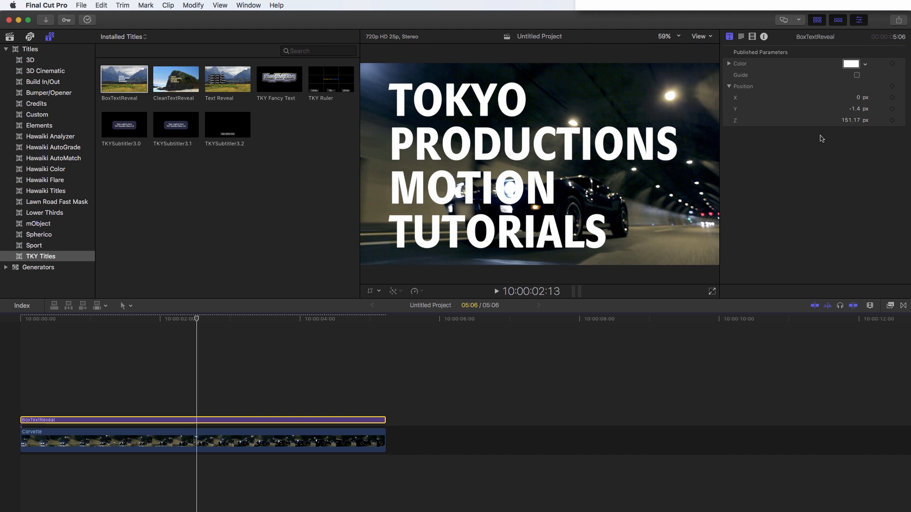
pyautogui.click(741, 36)
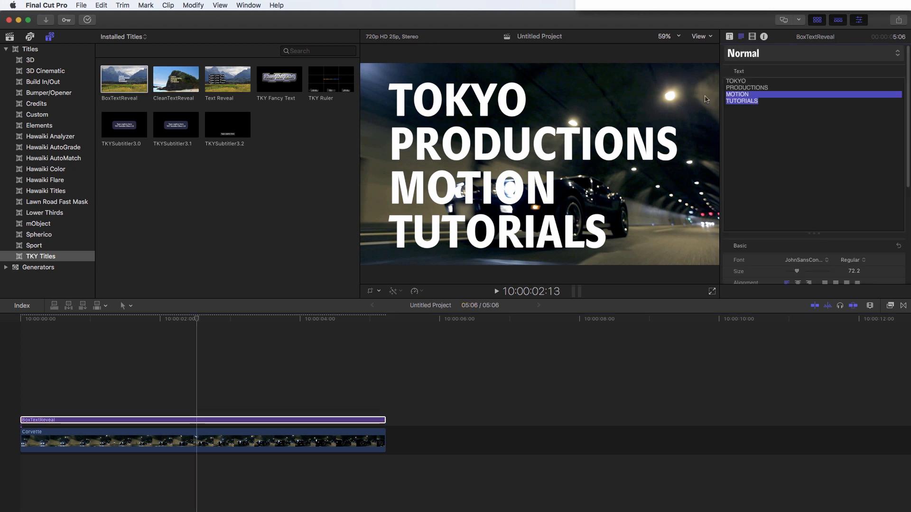
# - Show the font list for the title text, currently set to JohnSansCond Heavy Pro
pyautogui.click(806, 260)
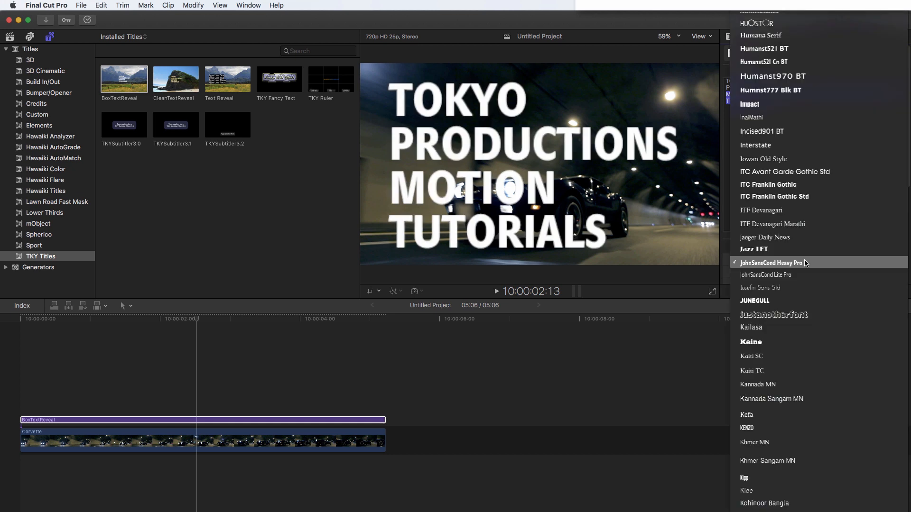